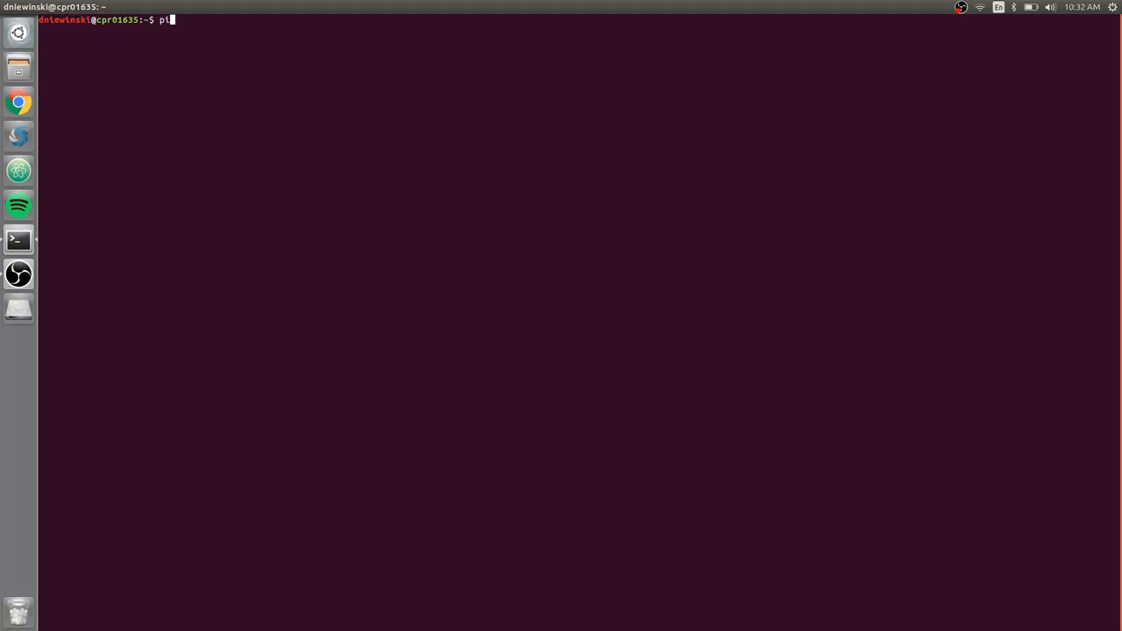
# Ping the Jackal at 192.168.1.11 and stop after 5 replies with 0% packet loss.
pyautogui.write('ing 192.168.1')
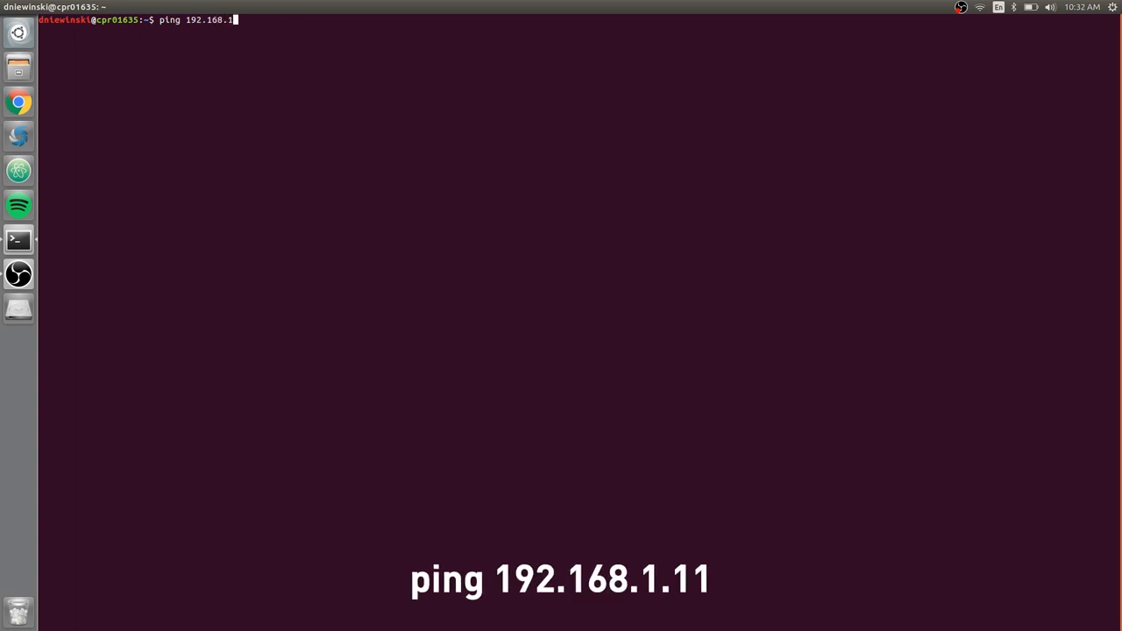
pyautogui.press('Return')
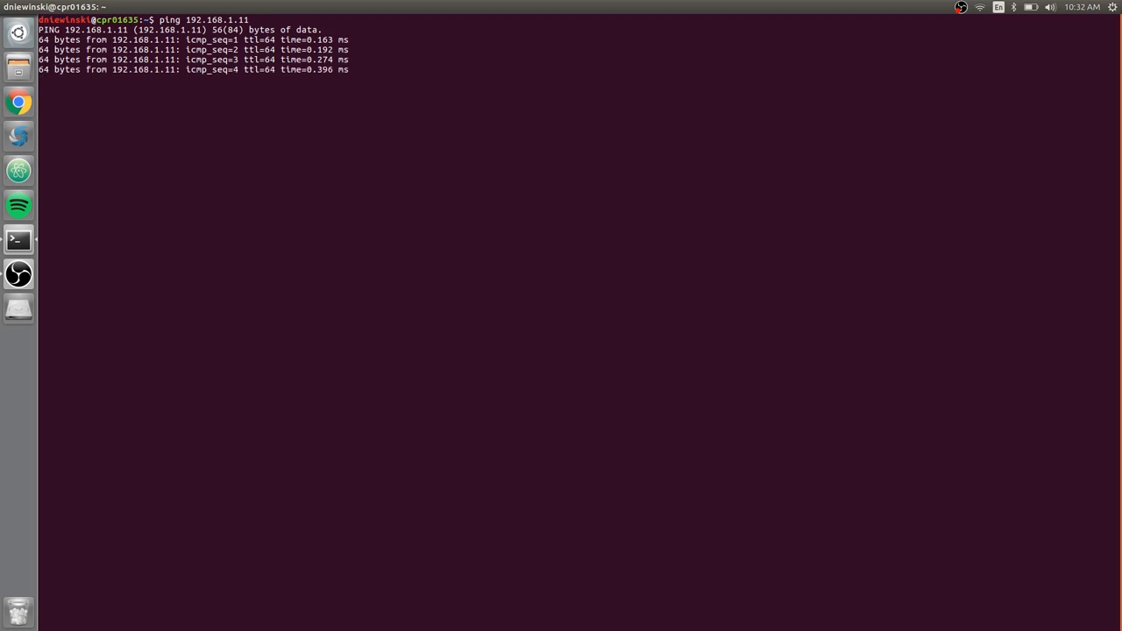
pyautogui.press('ctrl+c')
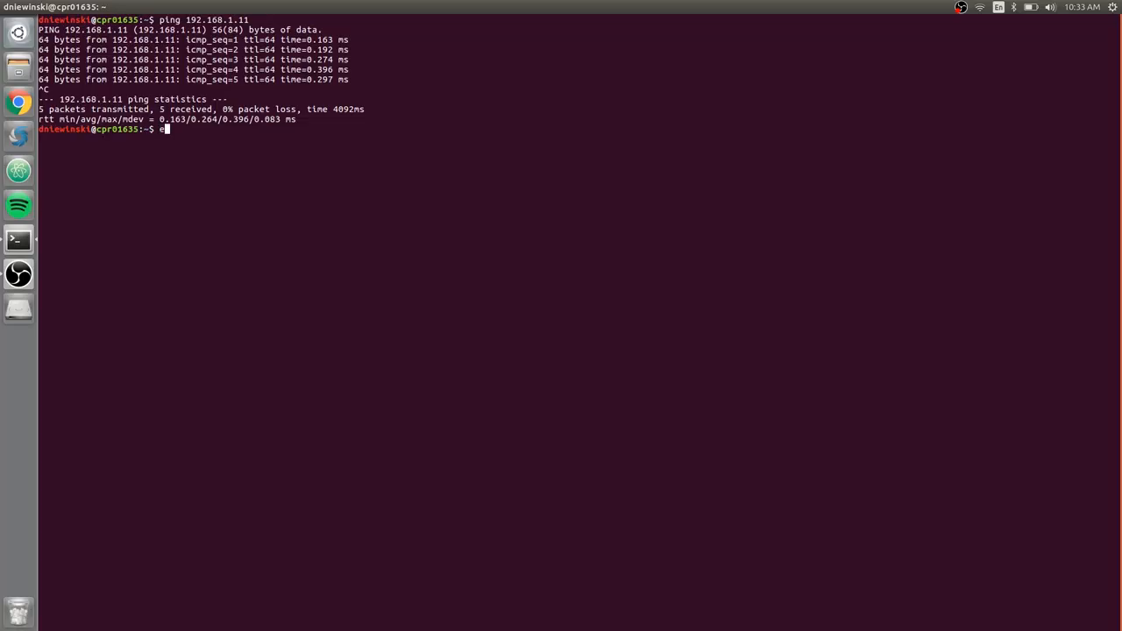
pyautogui.write('xport ROS_MASTER_URI=http://192.168.1.11:11')
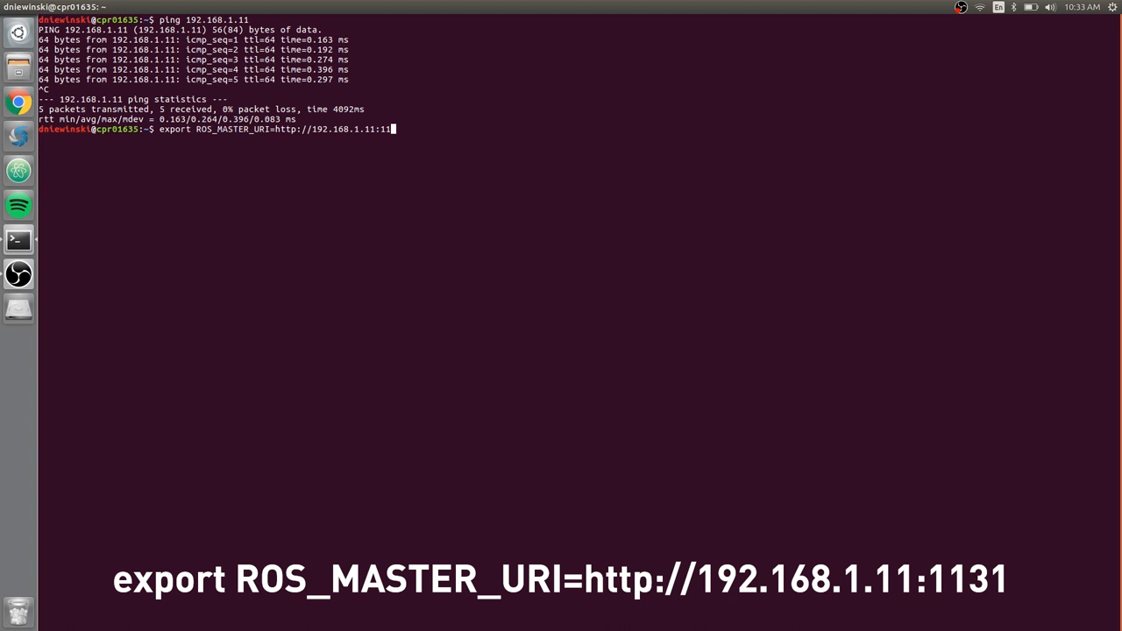
pyautogui.press('Return')
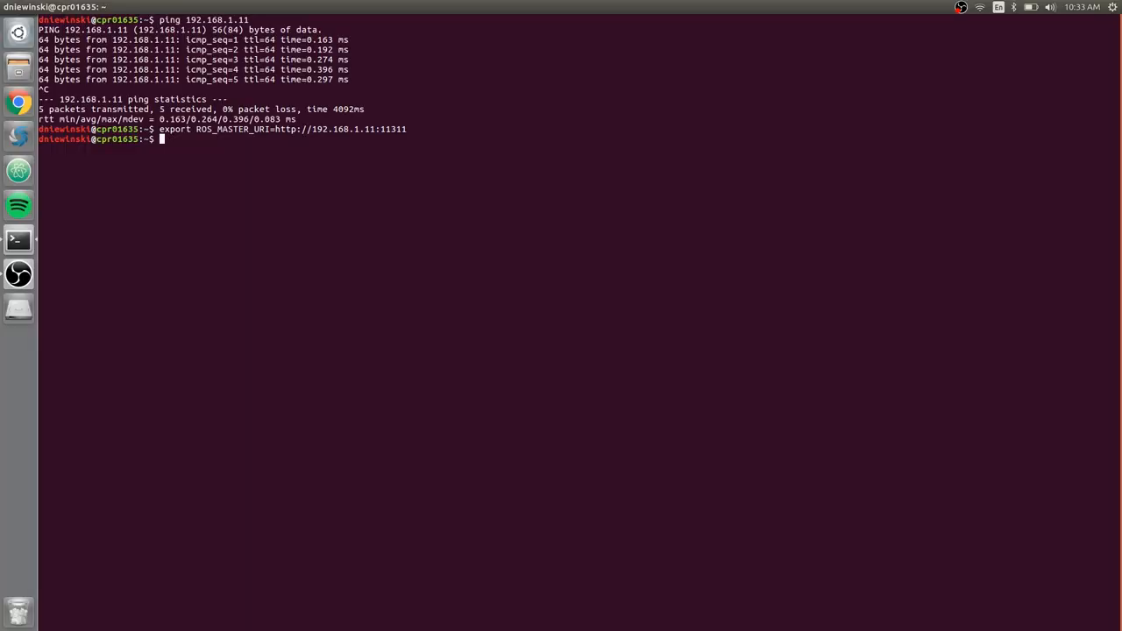
pyautogui.write('rostopic pu')
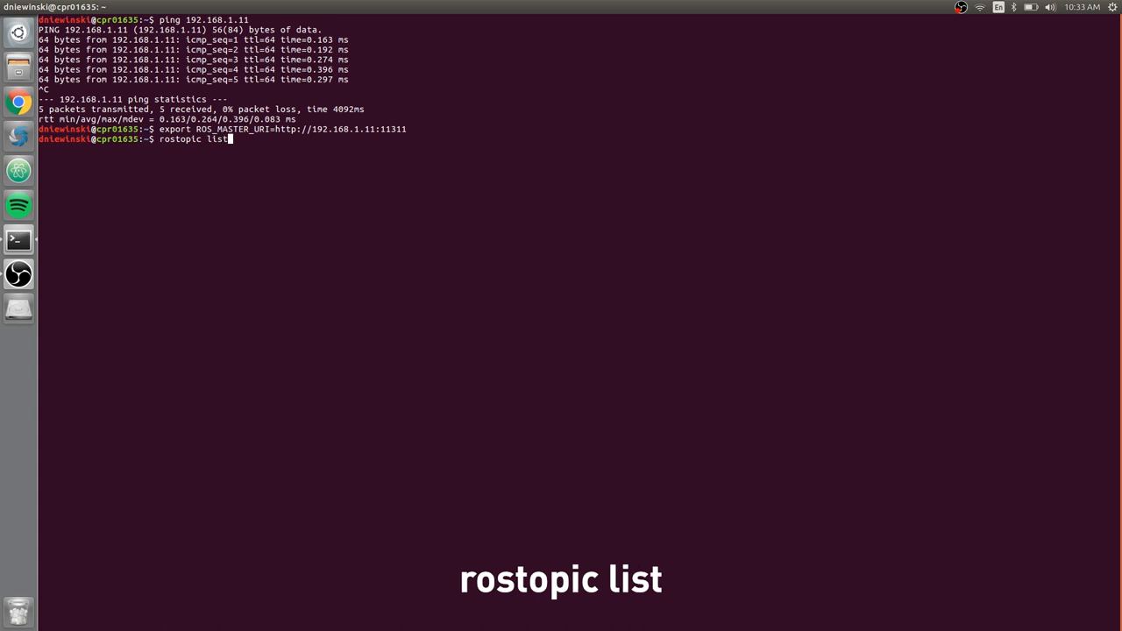
pyautogui.press('Return')
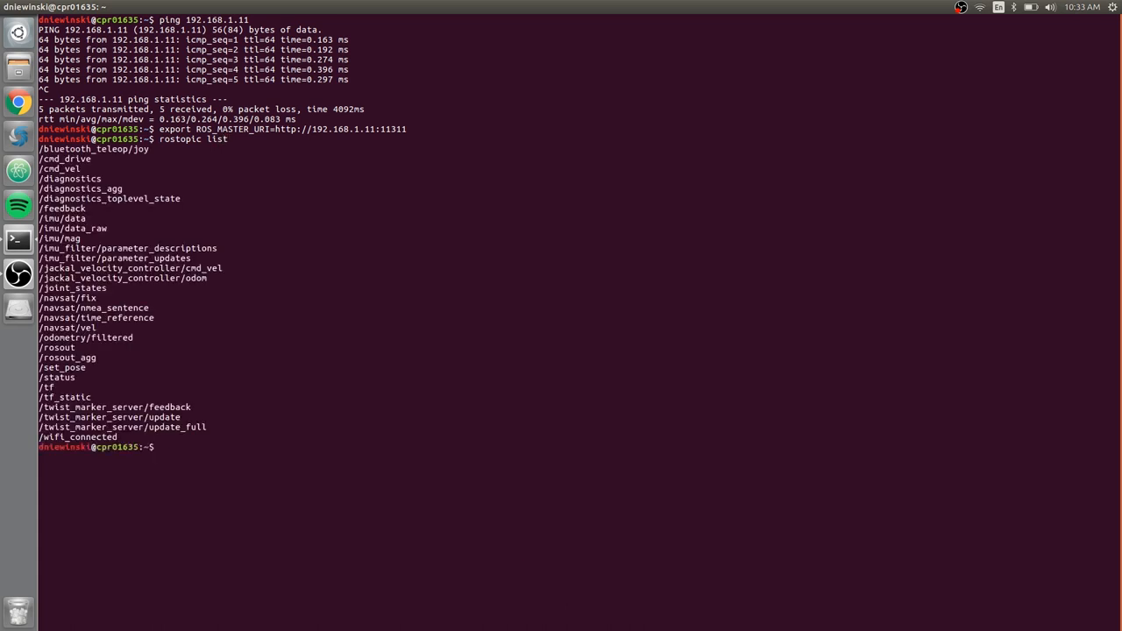
pyautogui.write('rostopic ech')
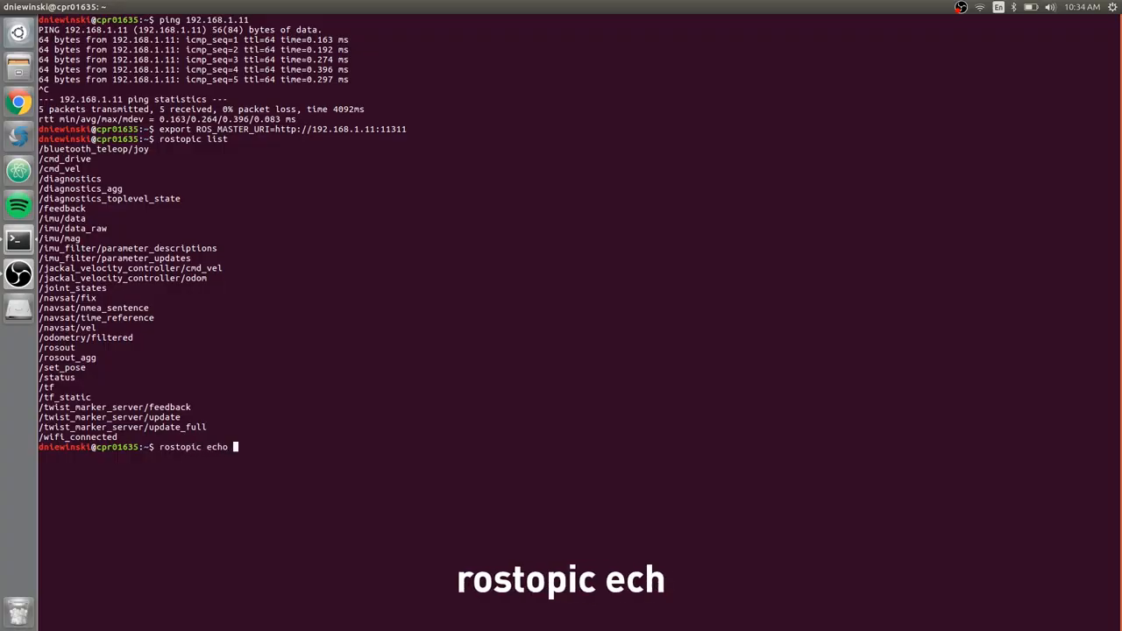
# Run rostopic echo /jackal_velocity_controller/odom on the laptop.
pyautogui.write('o')
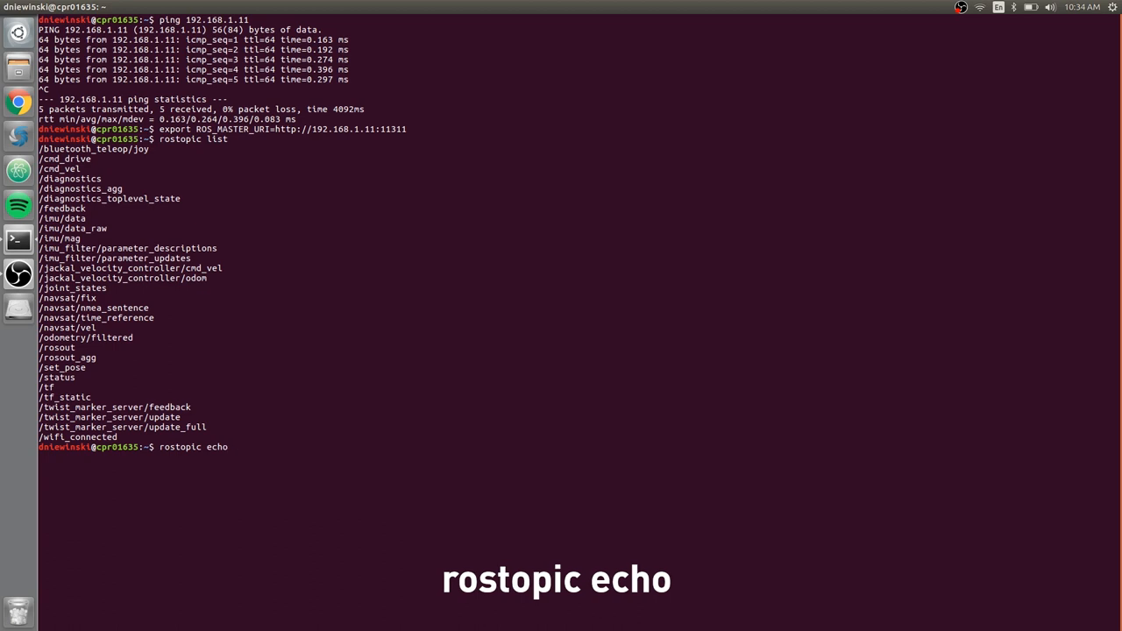
pyautogui.write('/jac')
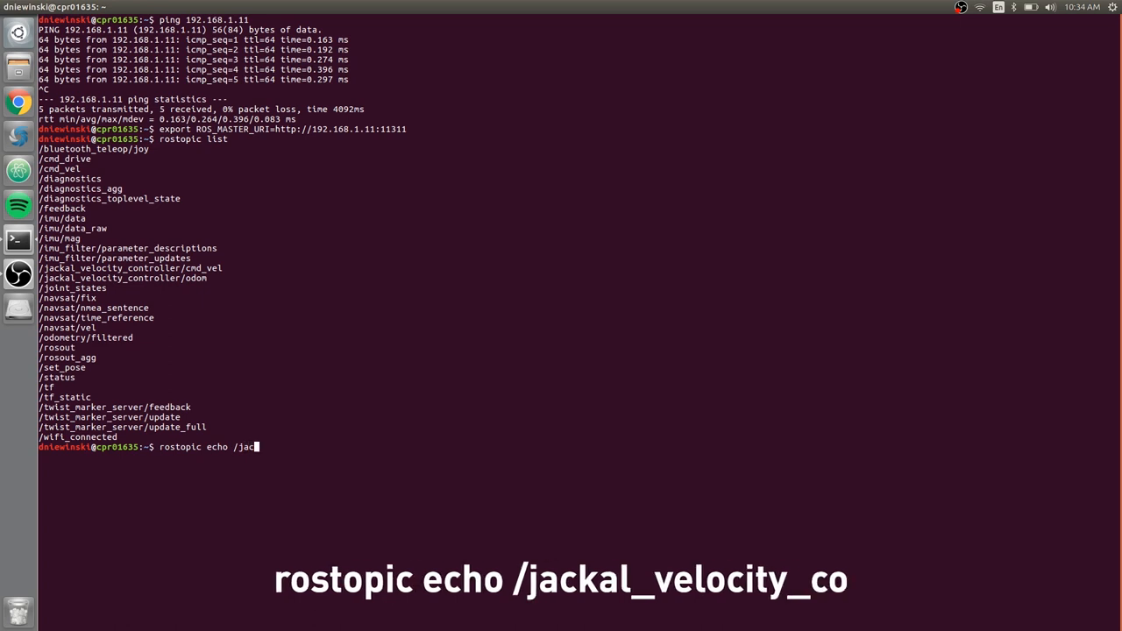
pyautogui.write('kal_velocity_controller/odom')
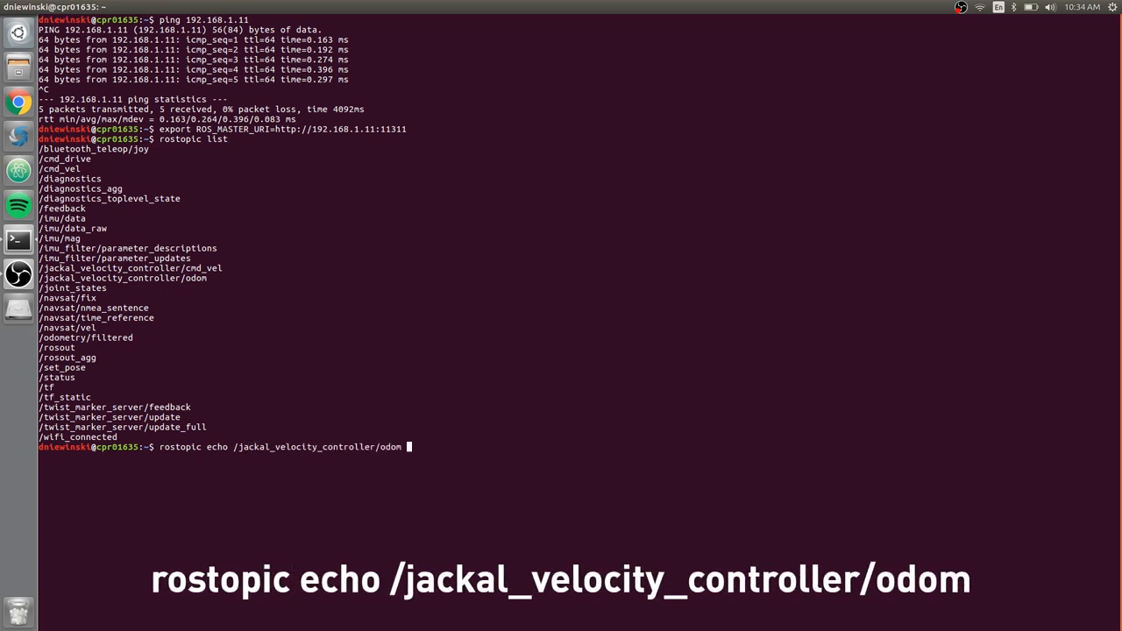
pyautogui.press('Return')
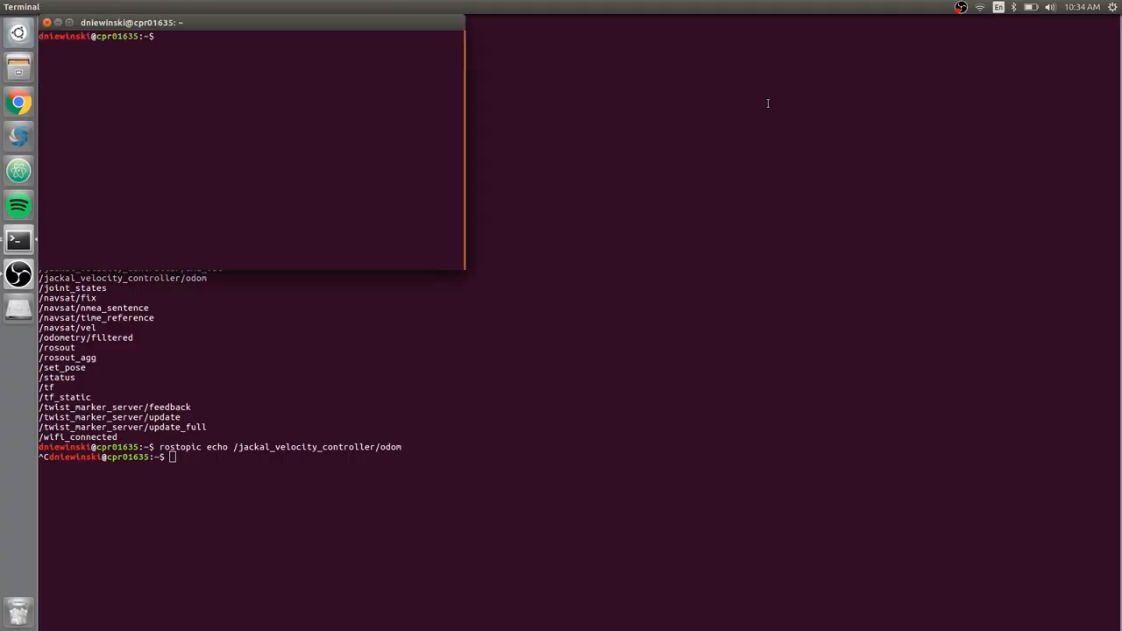
pyautogui.write('sh')
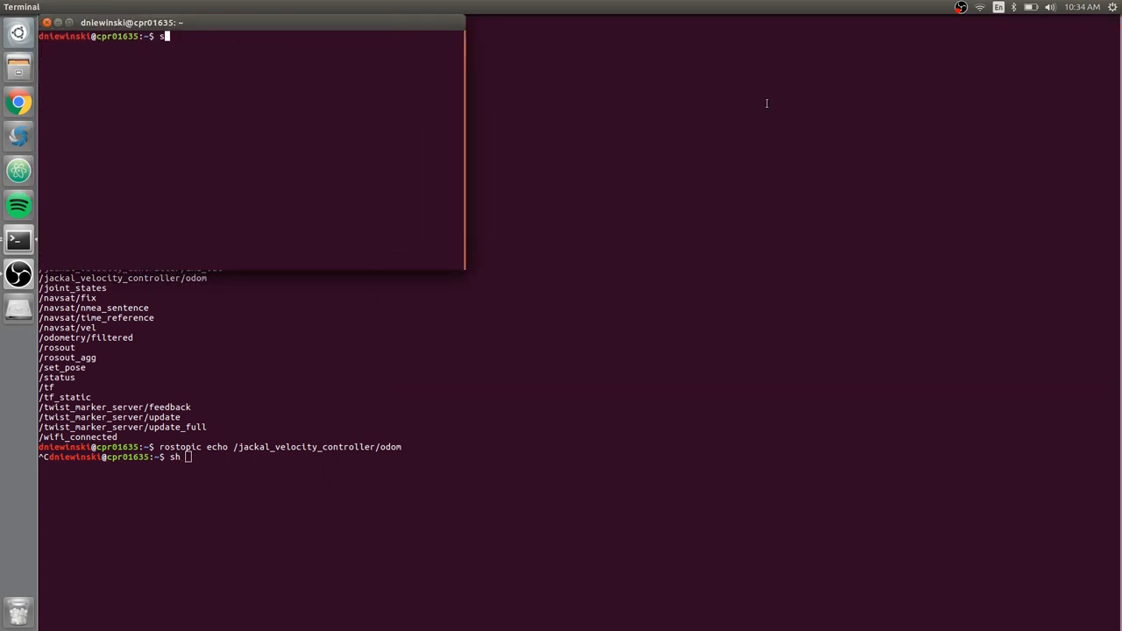
pyautogui.write('sh administrator@192.16')
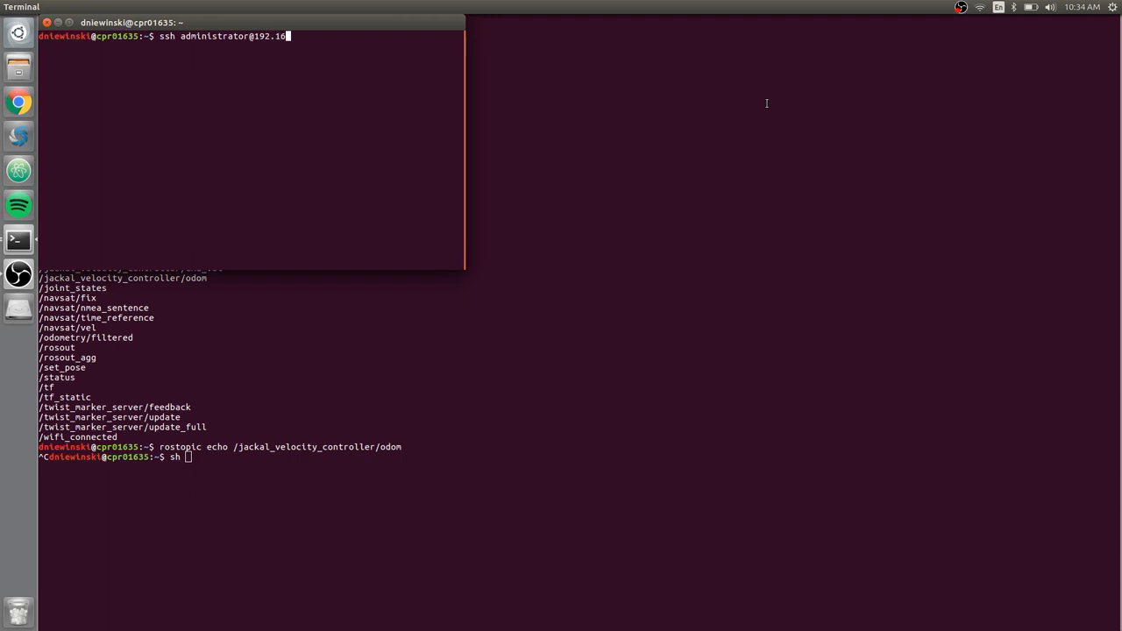
pyautogui.press('Return')
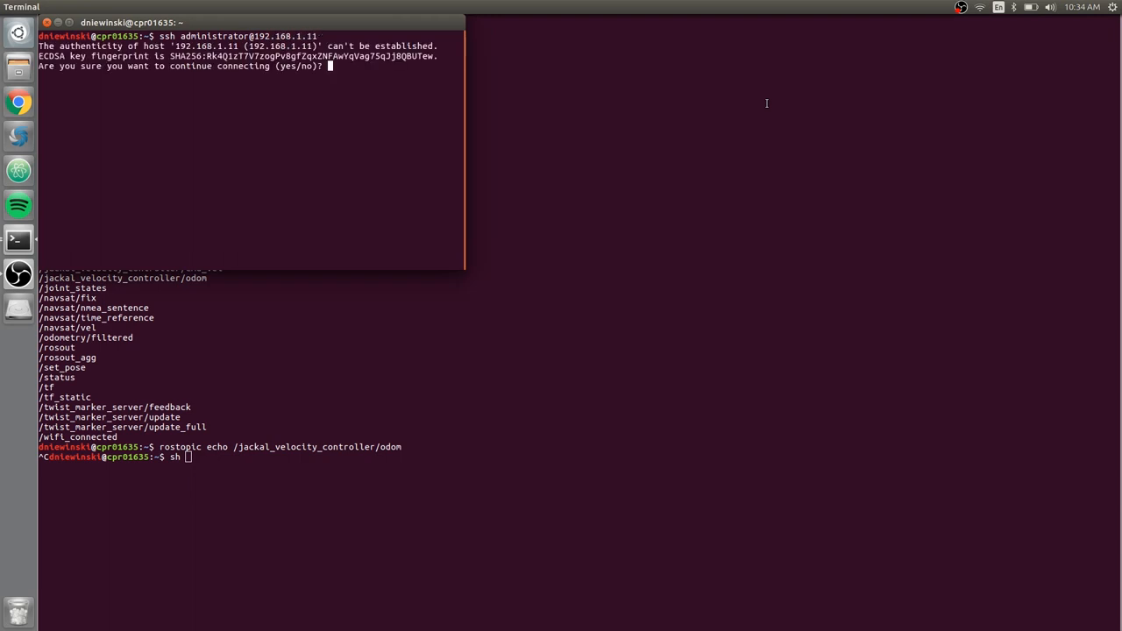
pyautogui.write('yes')
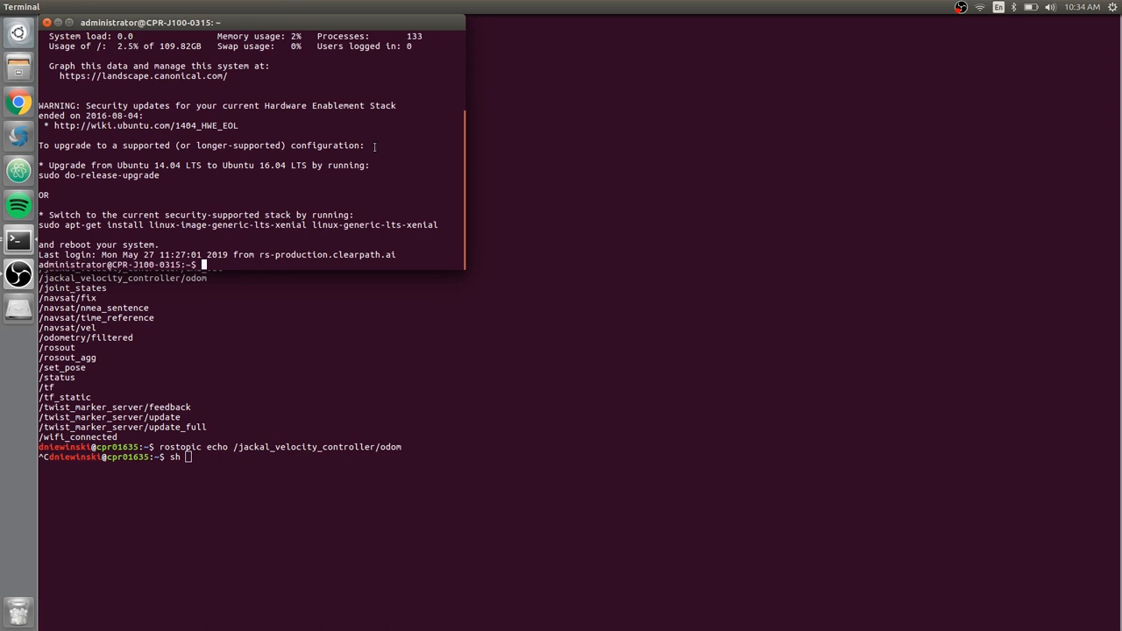
pyautogui.write('rost')
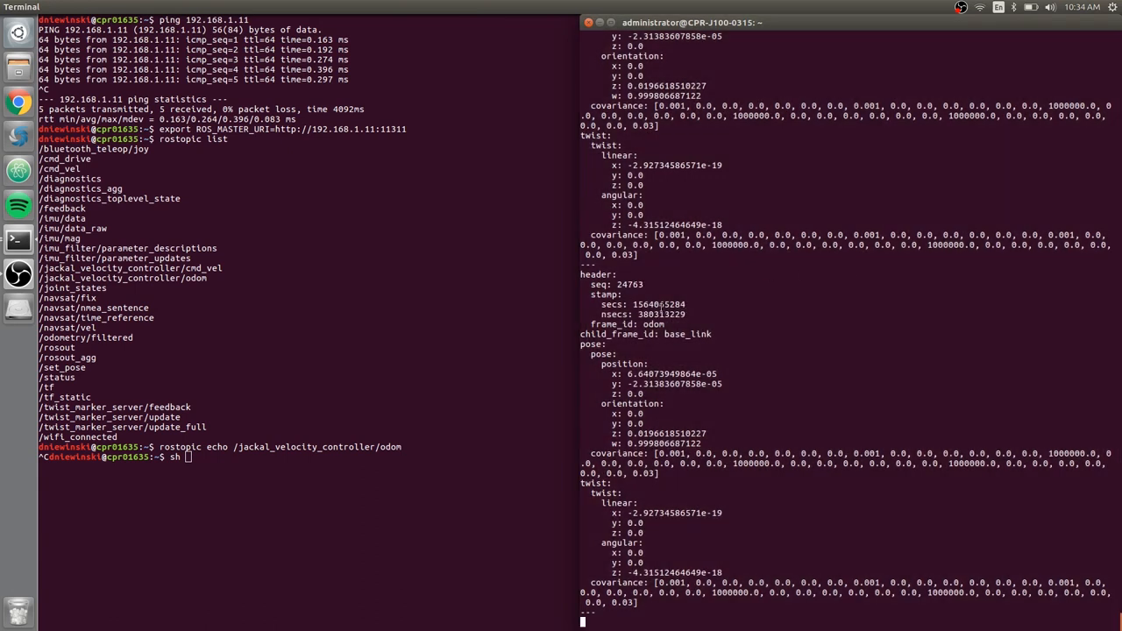
pyautogui.write('ros')
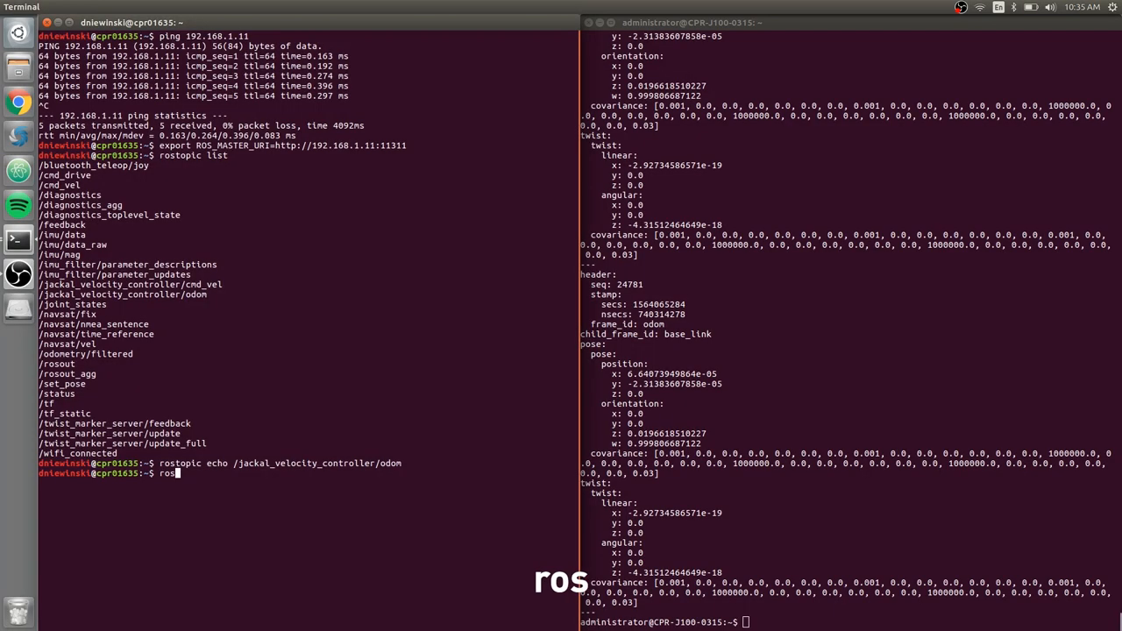
# Show rostopic info for the odom topic and select the publisher hostname CPR-J100-0315.
pyautogui.write('topic info')
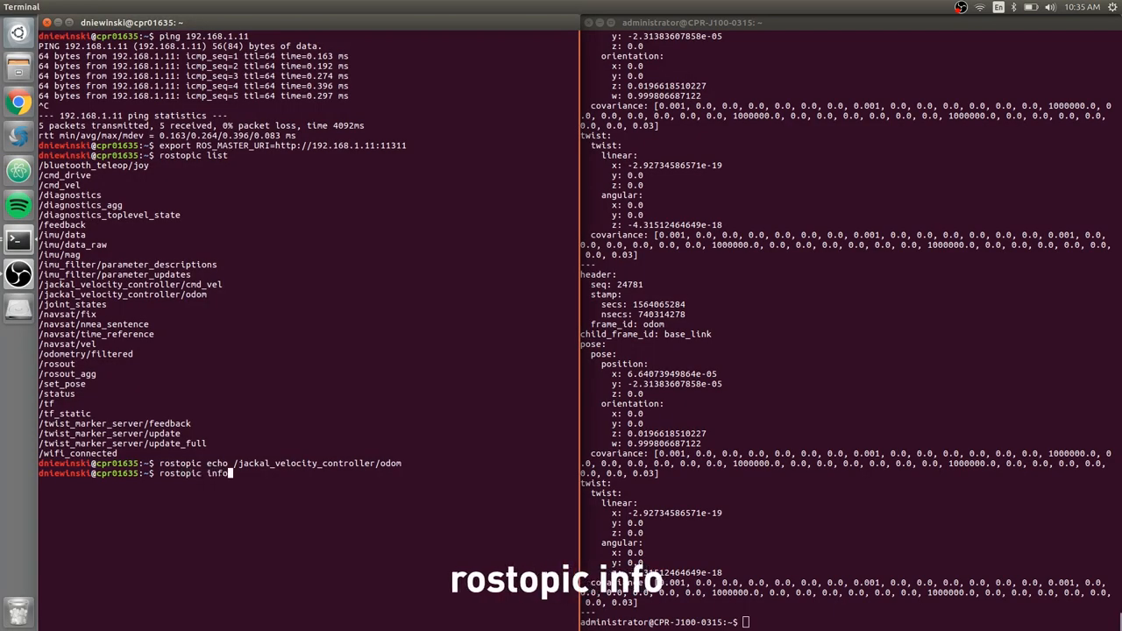
pyautogui.write('/jackal_velocity_controller/')
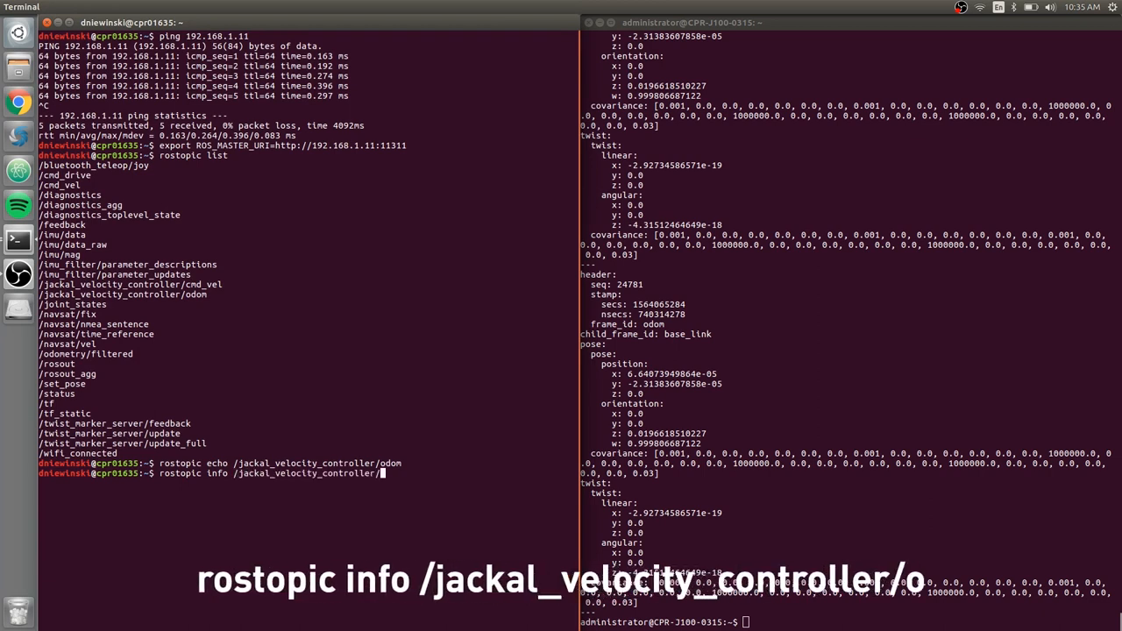
pyautogui.press('Return')
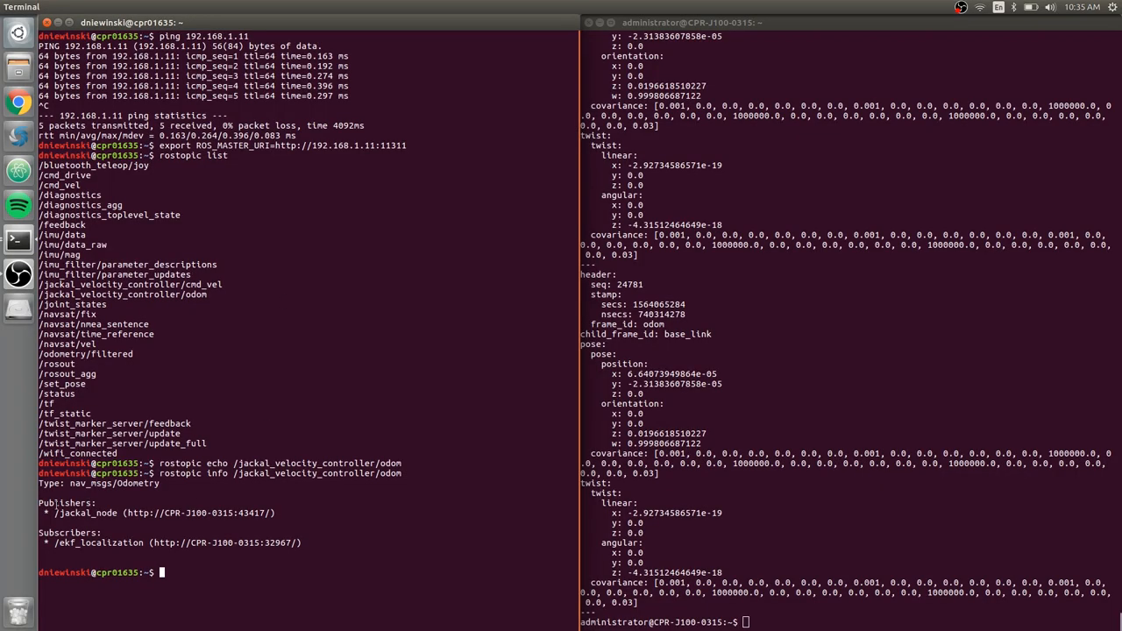
pyautogui.doubleClick(87, 513)
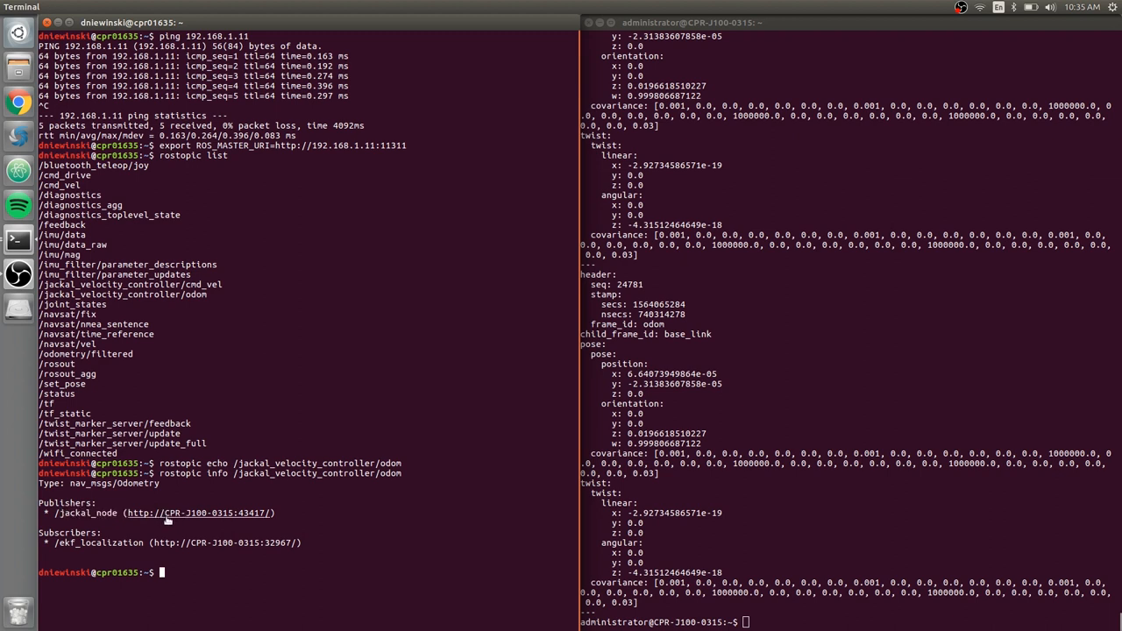
pyautogui.moveTo(217, 515)
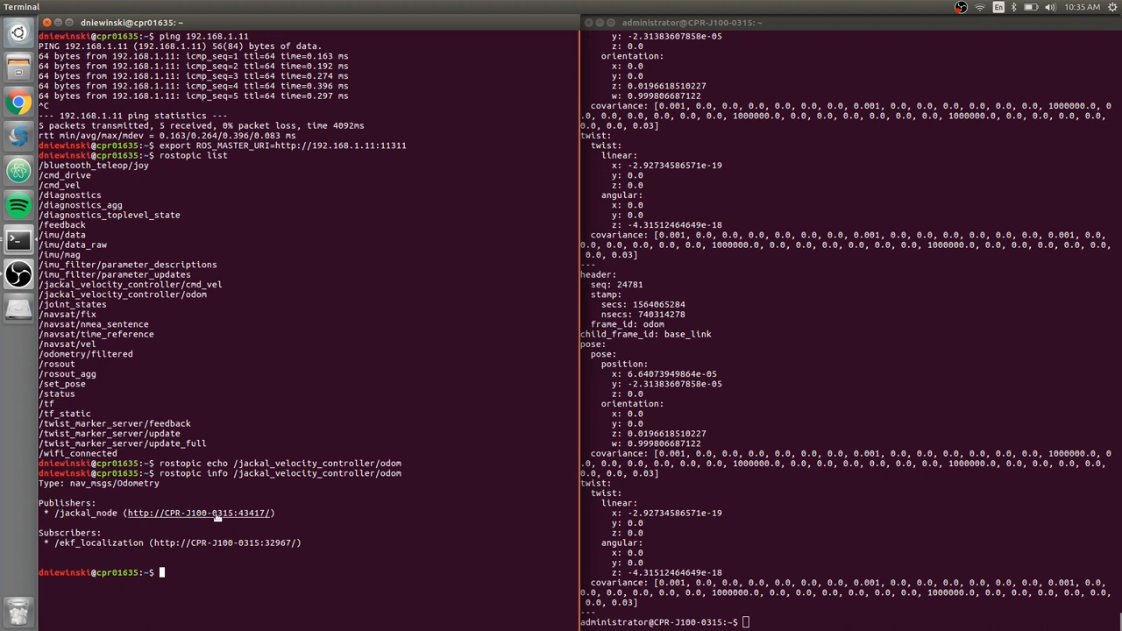
pyautogui.write('ping')
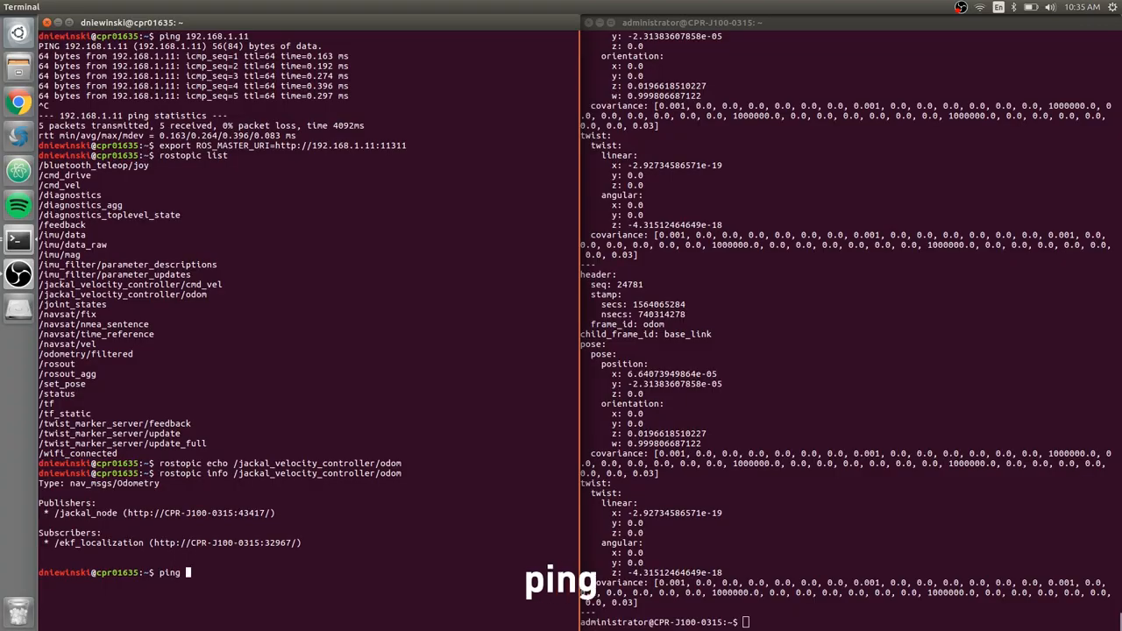
# Ping the hostname CPR-J100-0315, which fails with an unknown host error.
pyautogui.write('CP')
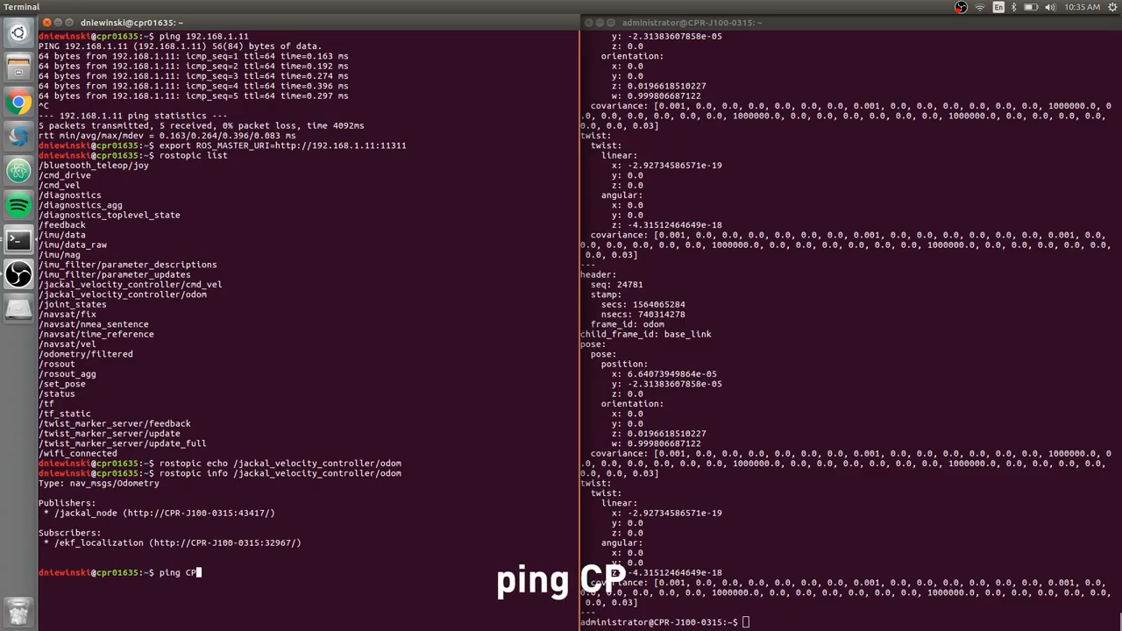
pyautogui.write('R-H')
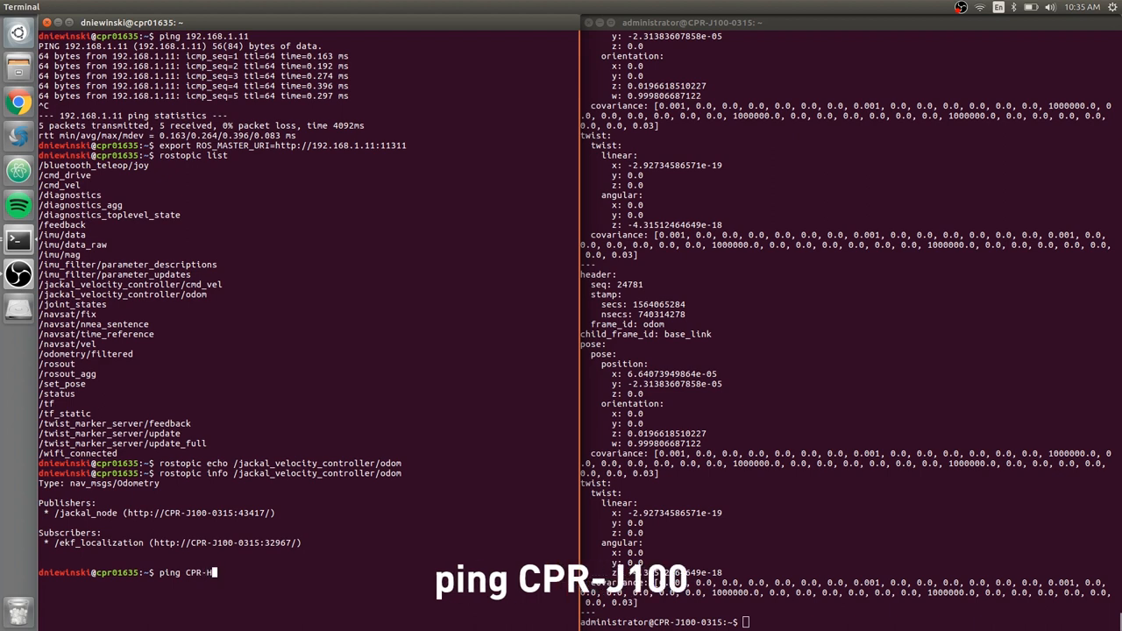
pyautogui.write('100-0315')
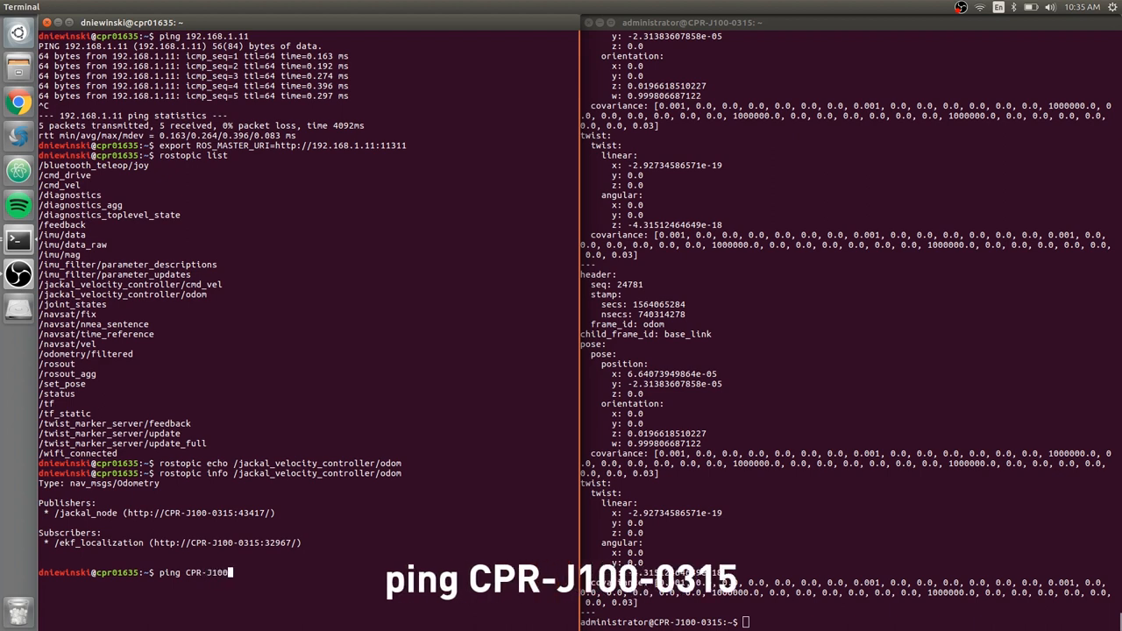
pyautogui.write('0315')
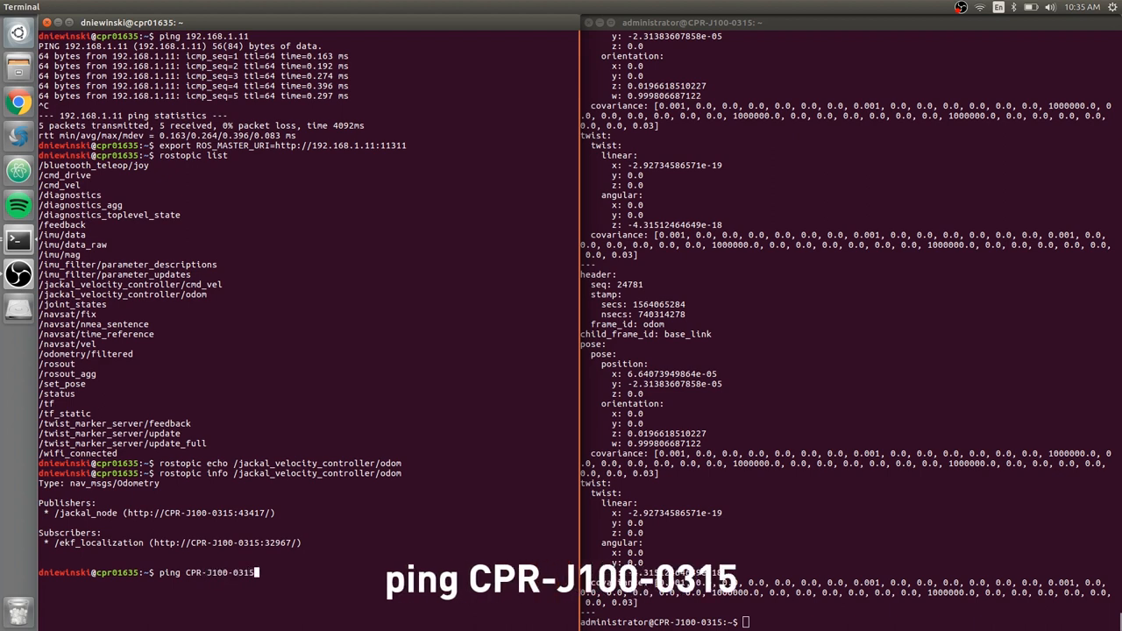
pyautogui.press('Return')
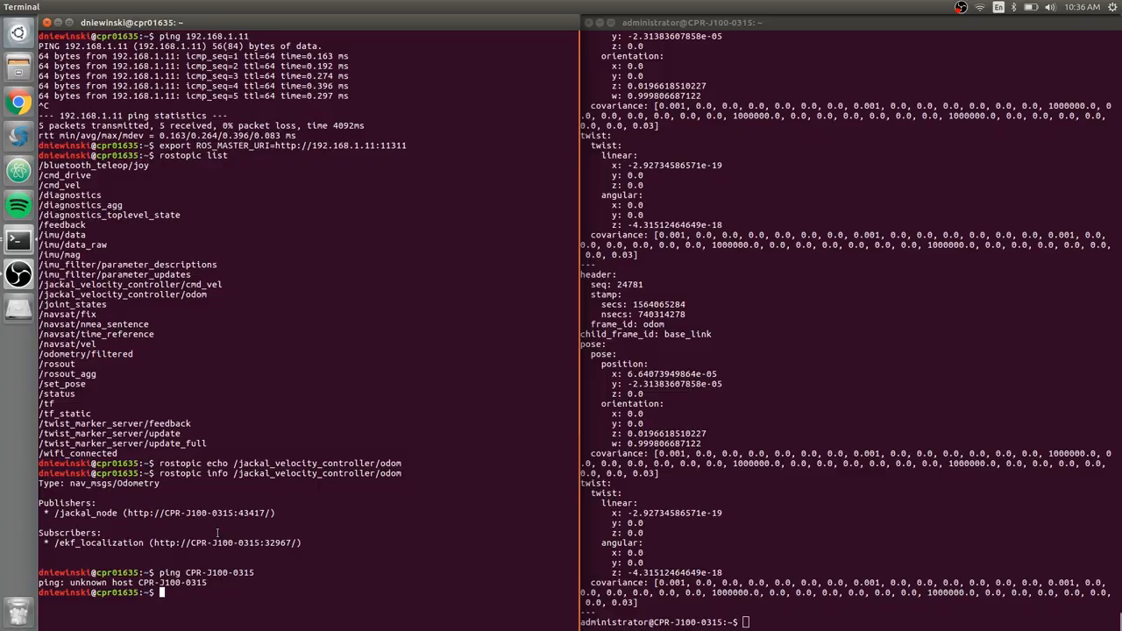
# Add the line '192.168.1.11 CPR-J100-0315' to /etc/hosts via sudo nano and save.
pyautogui.write('sudo nano /etc/ho')
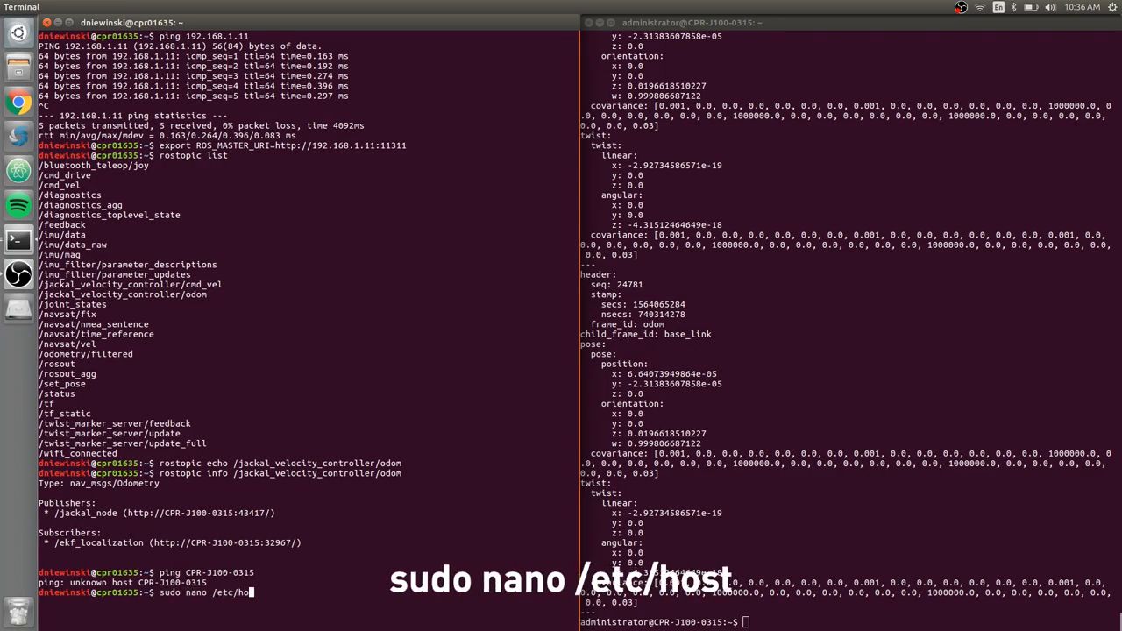
pyautogui.press('Return')
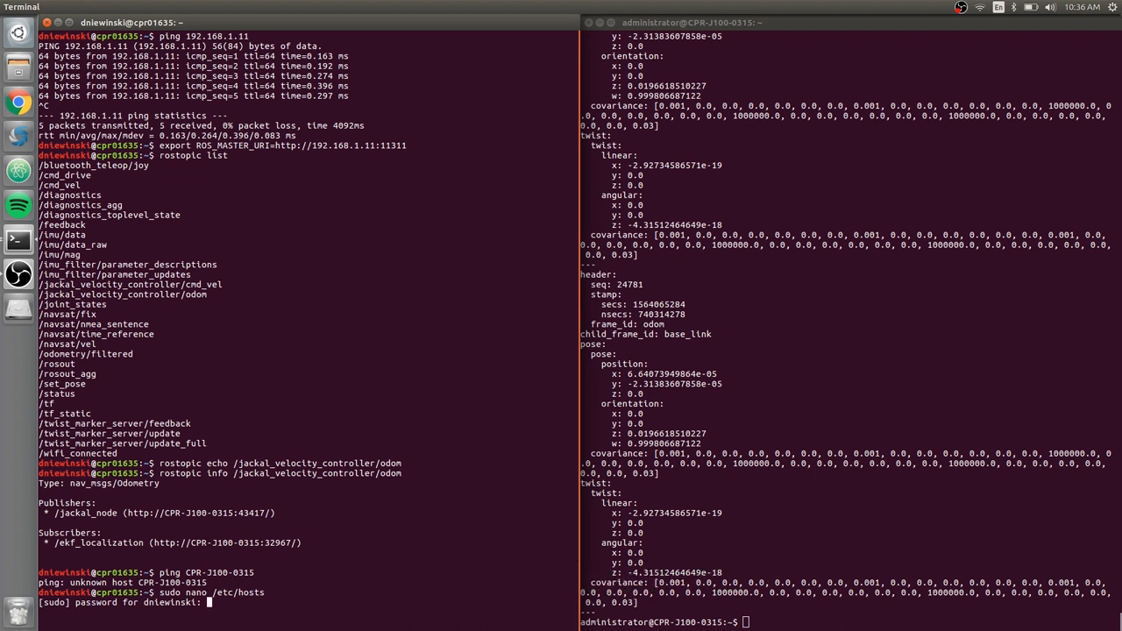
pyautogui.press('Return')
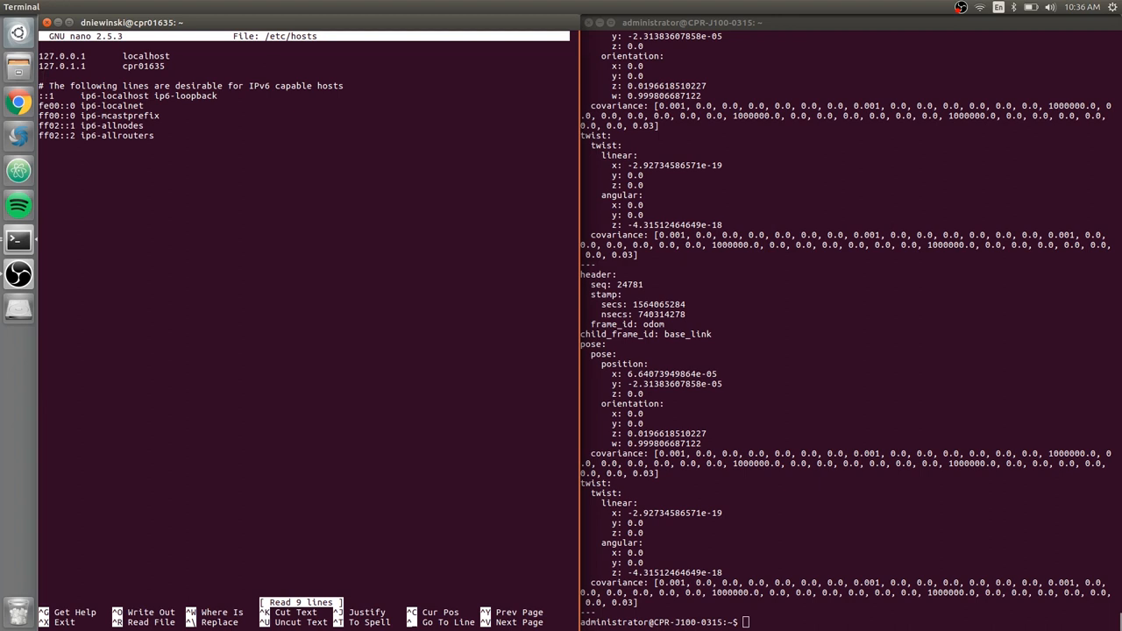
pyautogui.write('192.168.1.11    CPR-J100-0315')
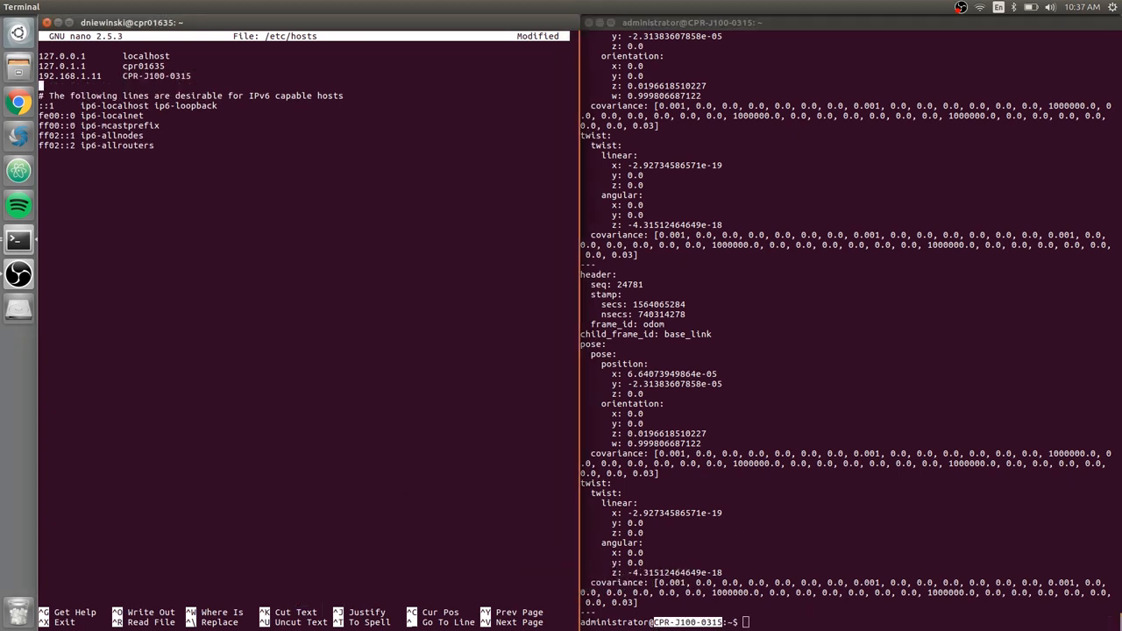
pyautogui.press('ctrl+o')
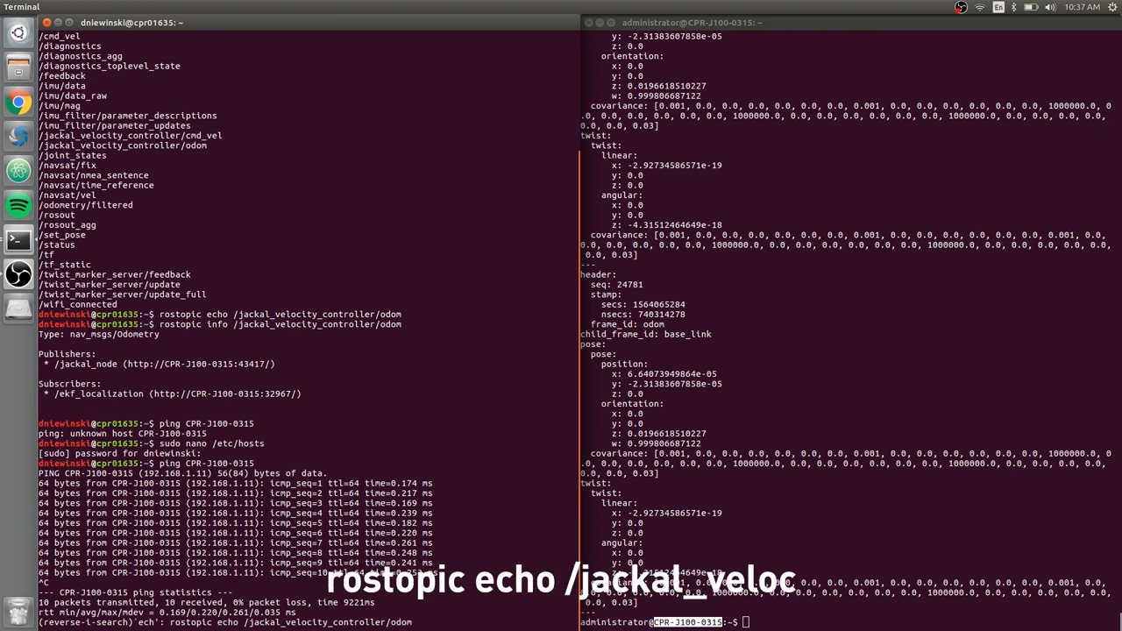
# Rerun the recalled rostopic echo of /jackal_velocity_controller/odom to stream live odometry.
pyautogui.press('Return')
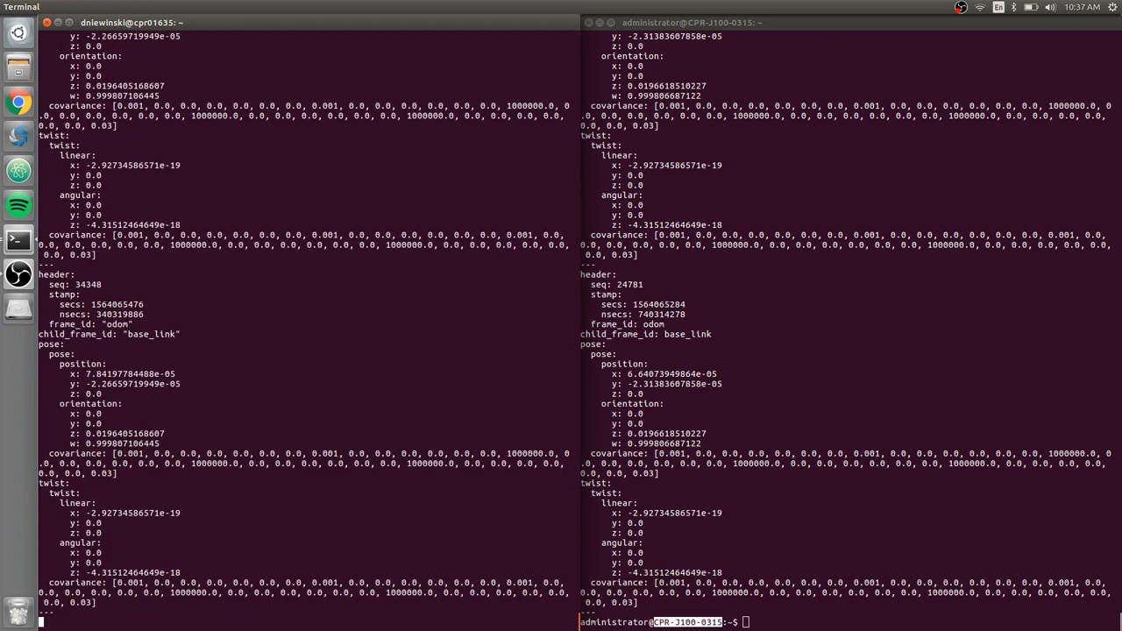
pyautogui.write('ros')
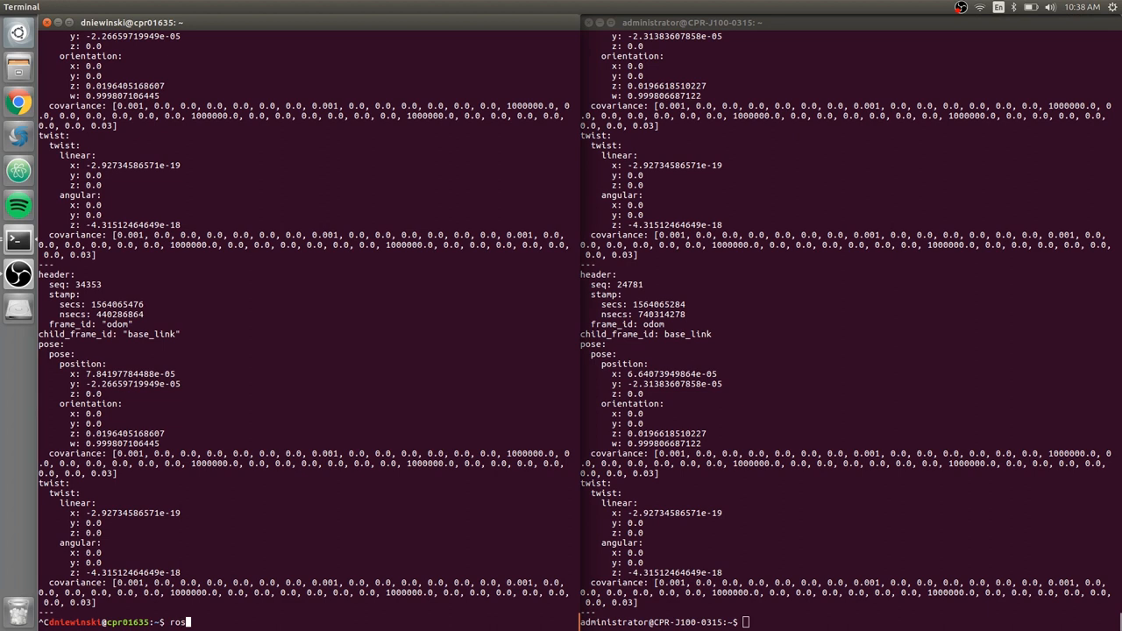
# Run rostopic pub /chatter std_msgs/String "data: 'hello'" -r 10.
pyautogui.write('topic')
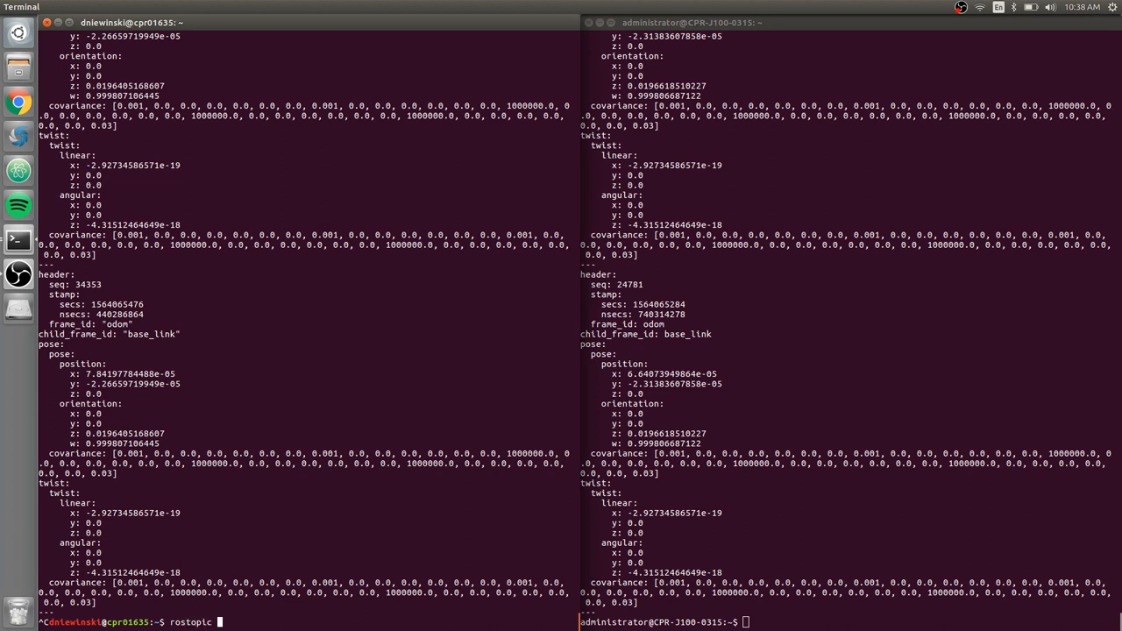
pyautogui.write('pub /')
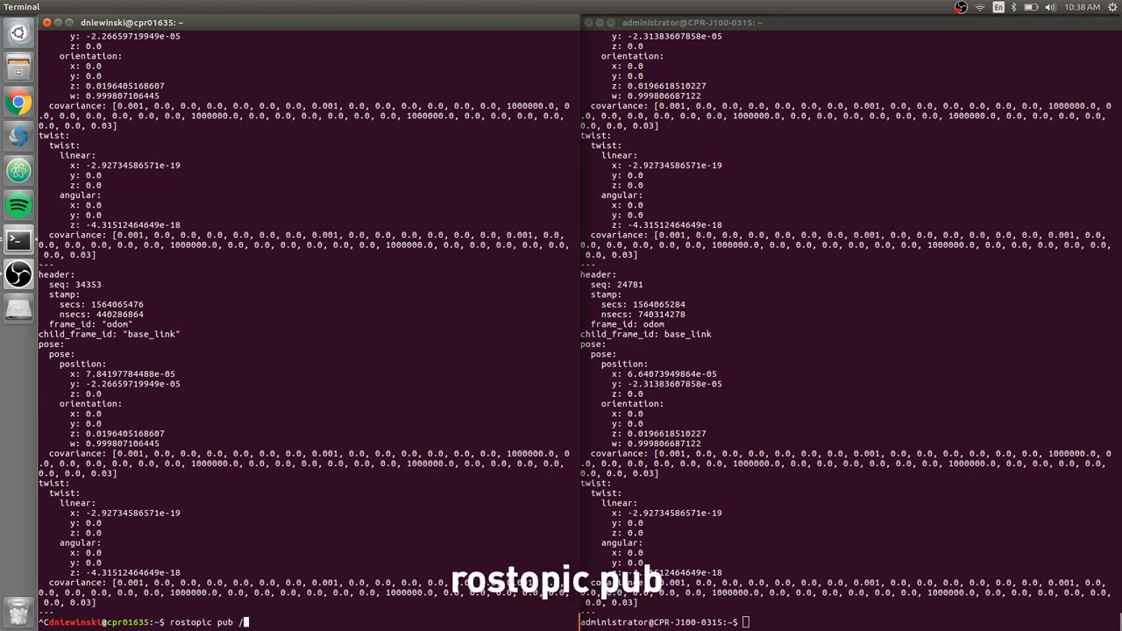
pyautogui.write('chatter')
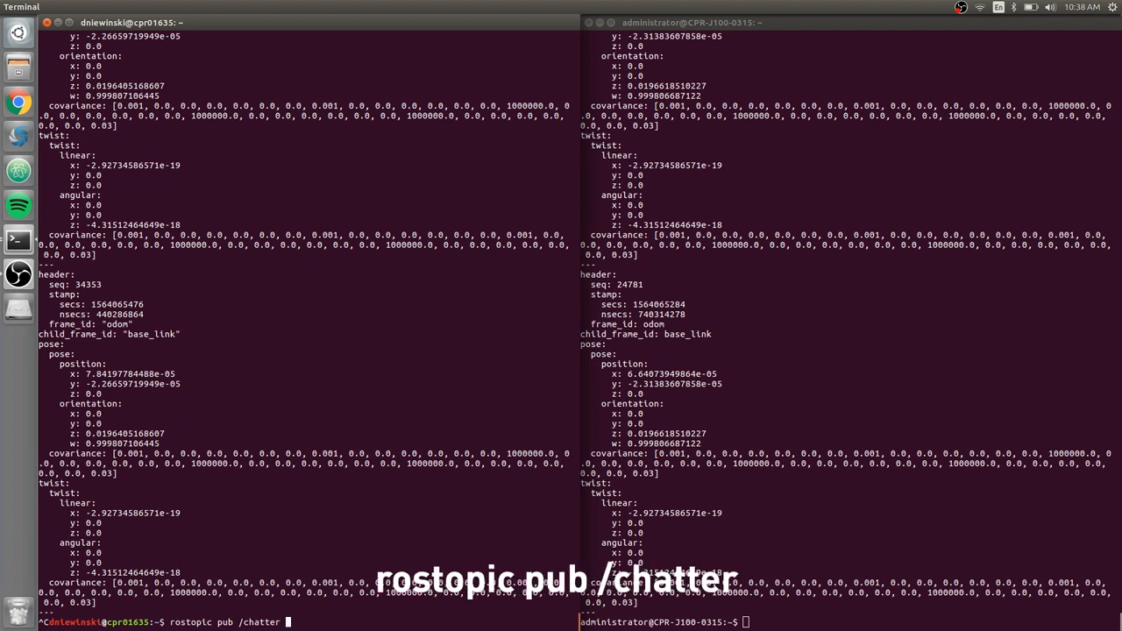
pyautogui.write('st')
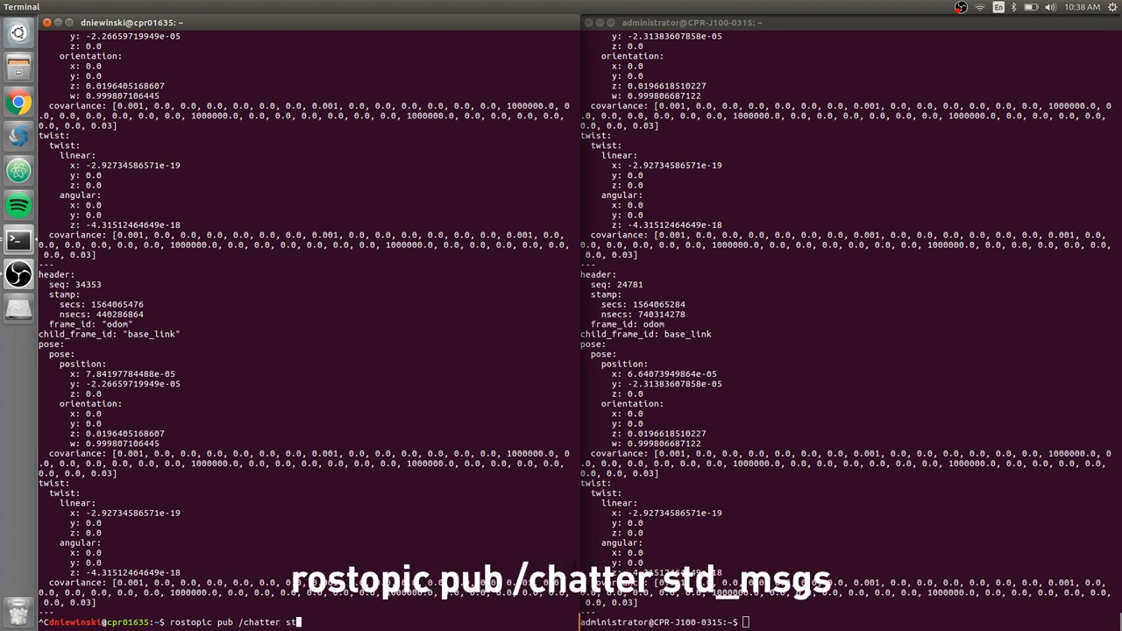
pyautogui.write('d_msgs/String "data: \'')
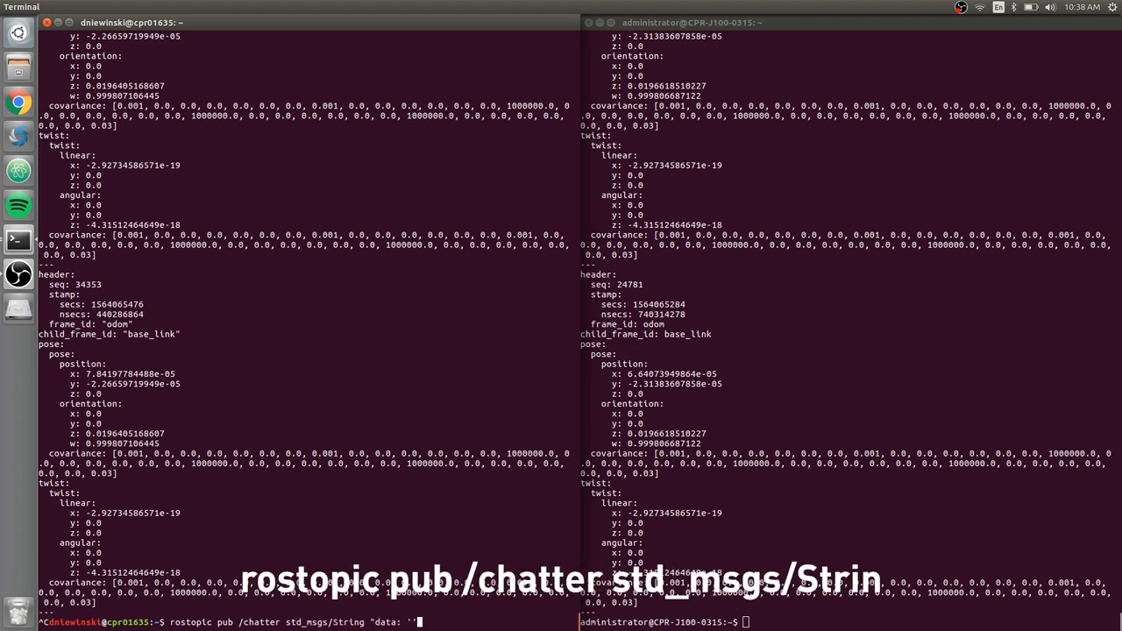
pyautogui.write('hello')
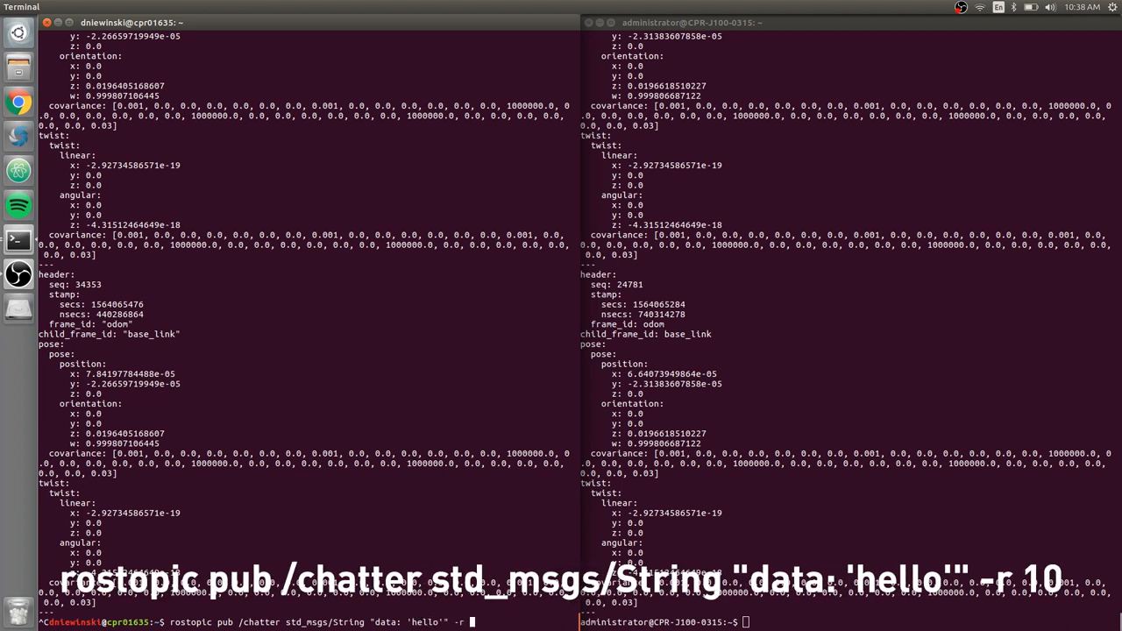
pyautogui.write('0')
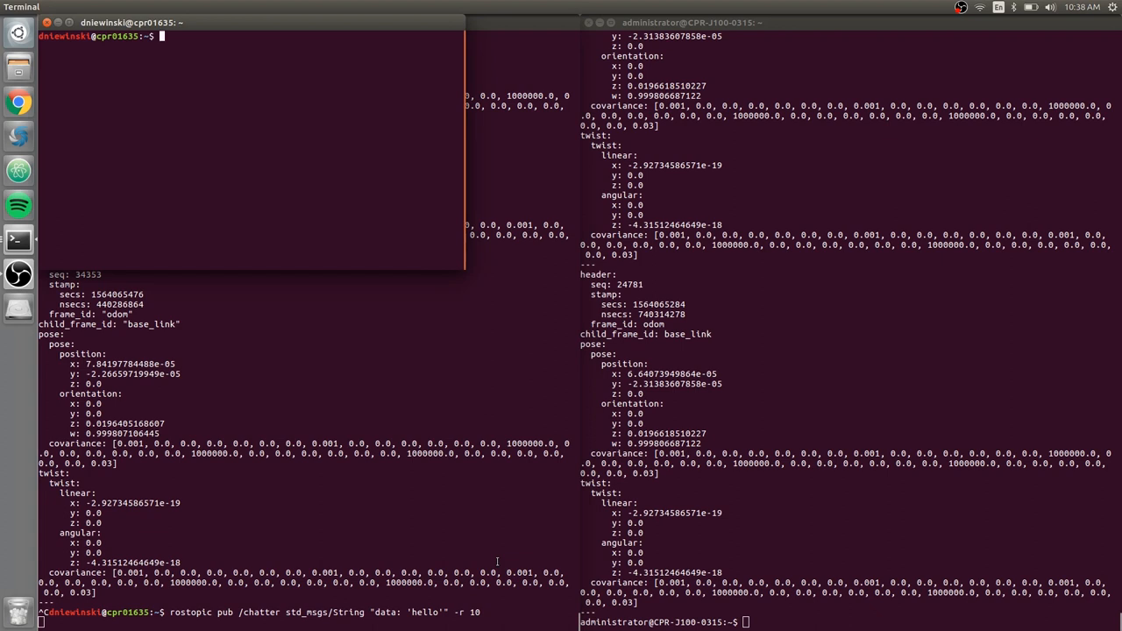
pyautogui.write('export ROS_MASTER_URI=http:')
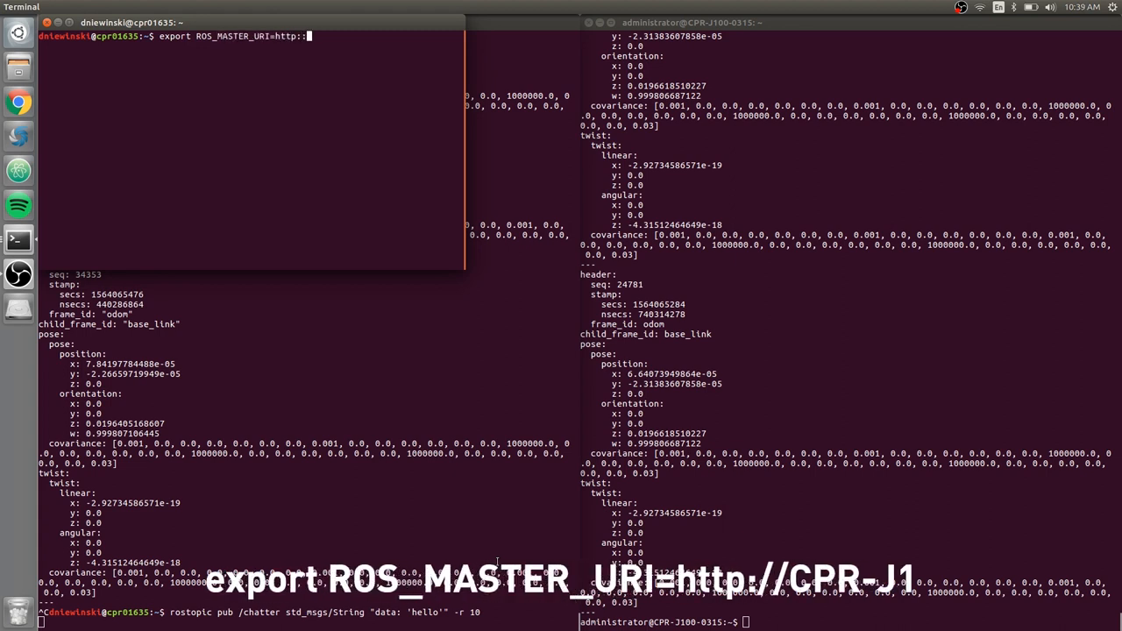
pyautogui.write('//')
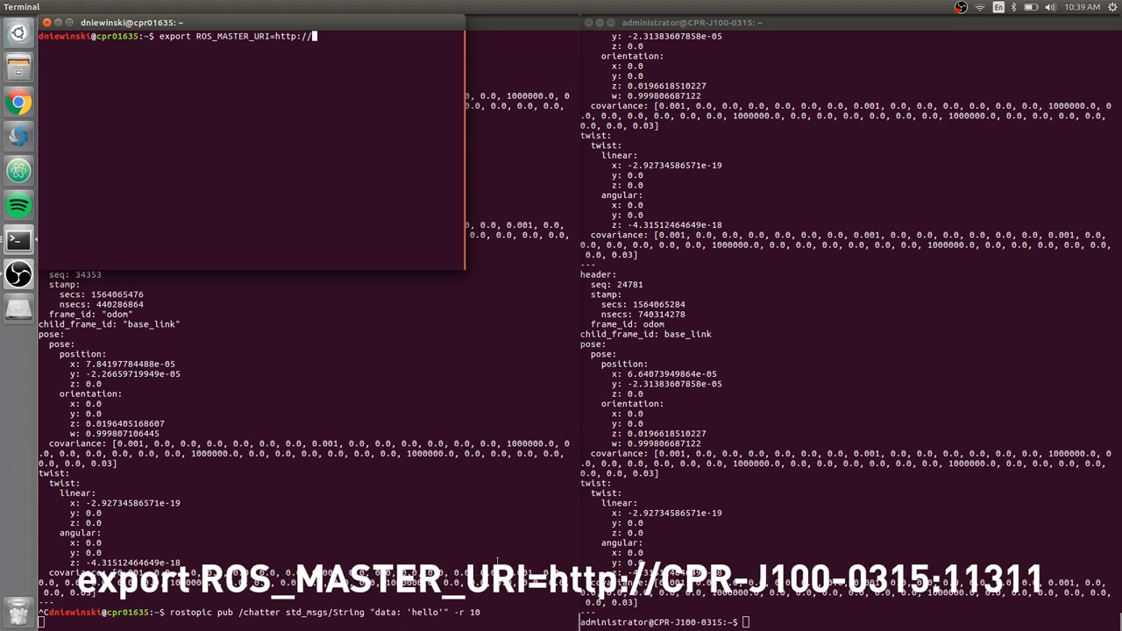
pyautogui.write('CP')
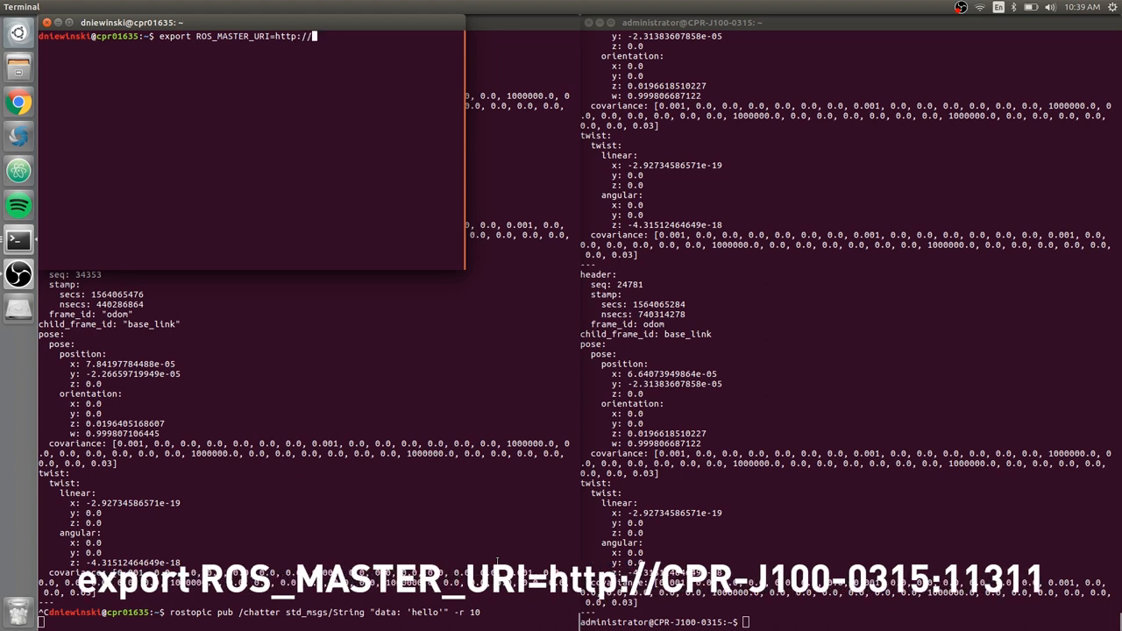
pyautogui.write('CPR-J100-0315')
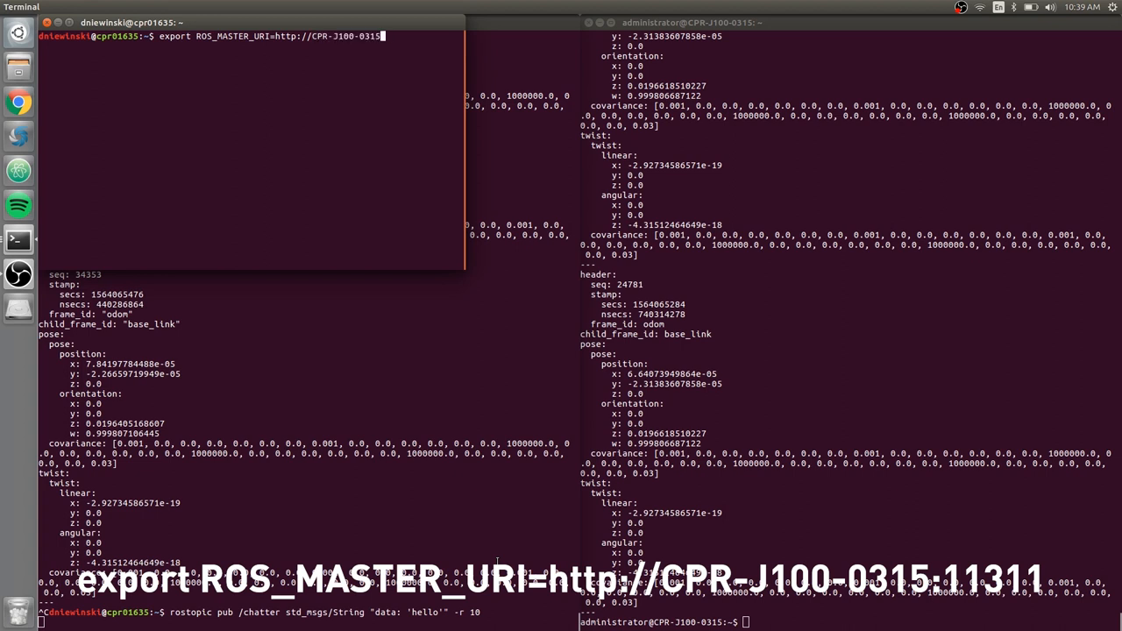
pyautogui.press('Return')
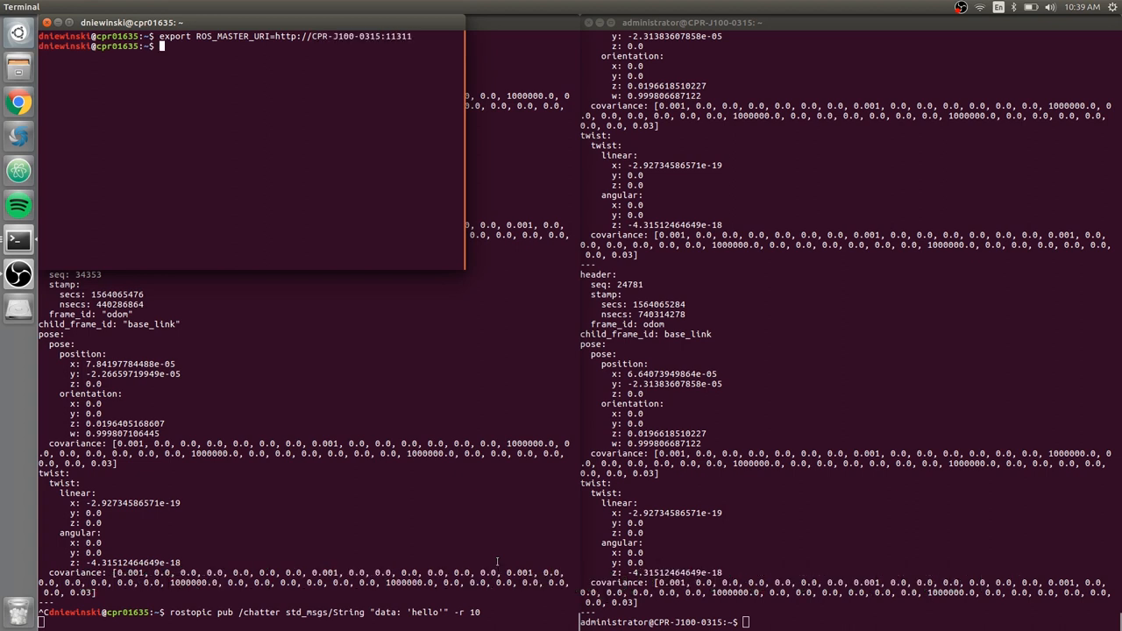
pyautogui.write('rostopic li')
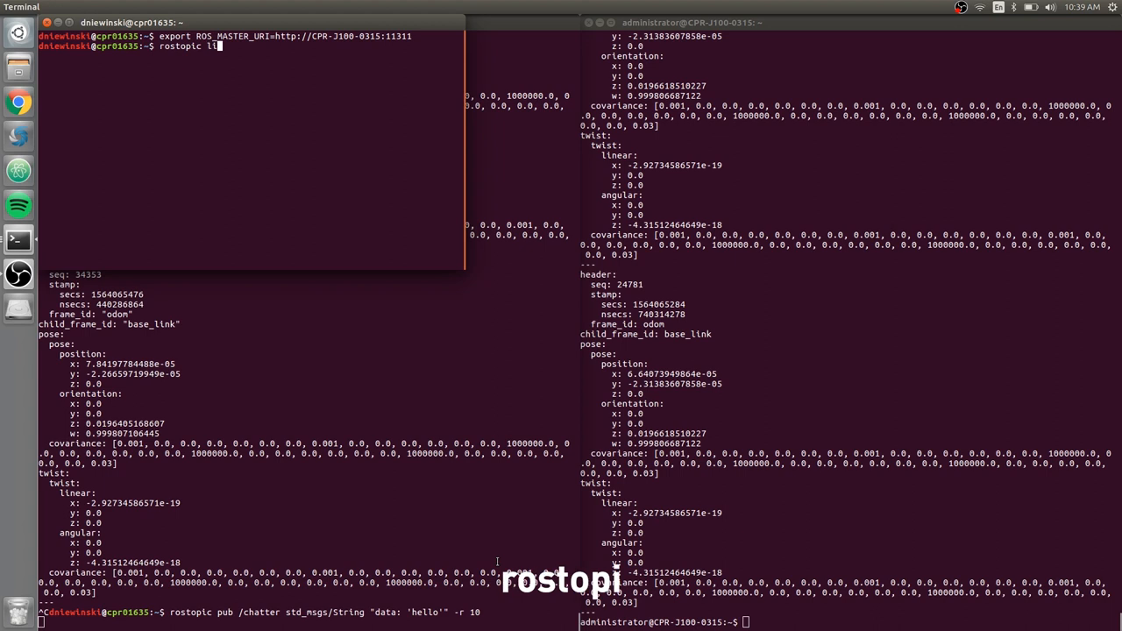
pyautogui.press('Return')
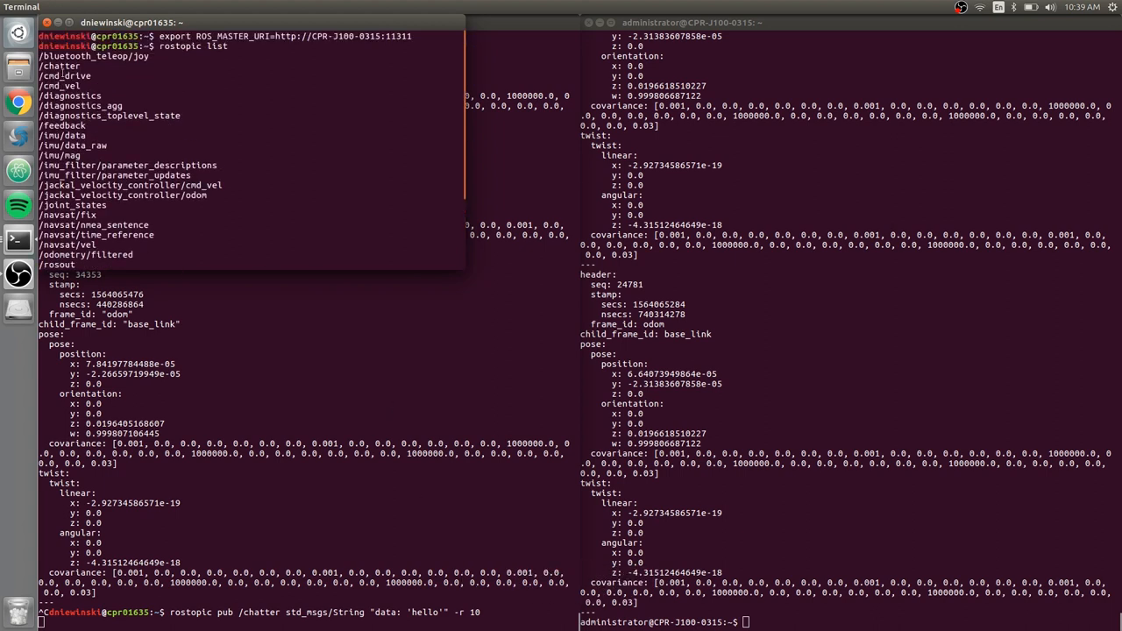
pyautogui.moveTo(172, 149)
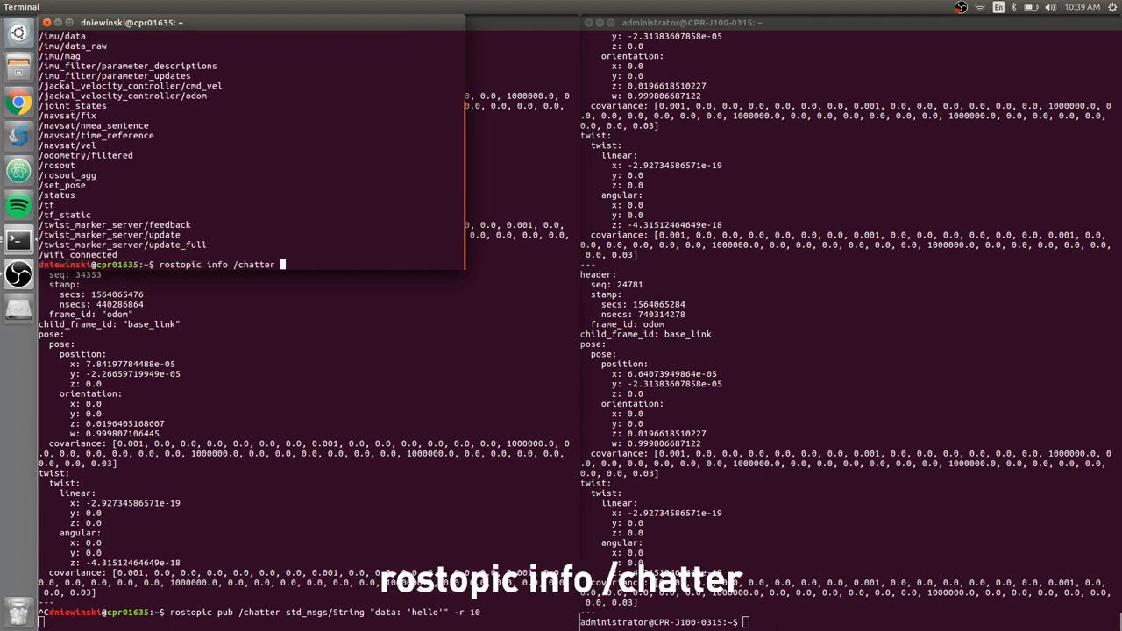
# Show /chatter's info, then echo its repeated 'hello' messages and stop.
pyautogui.press('Return')
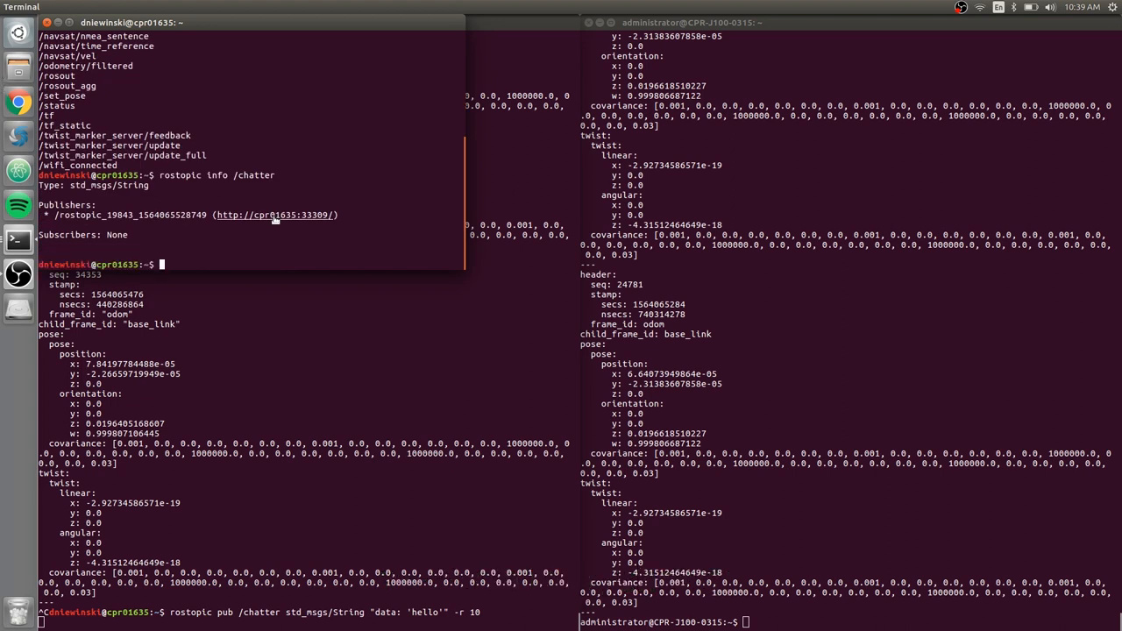
pyautogui.write('r')
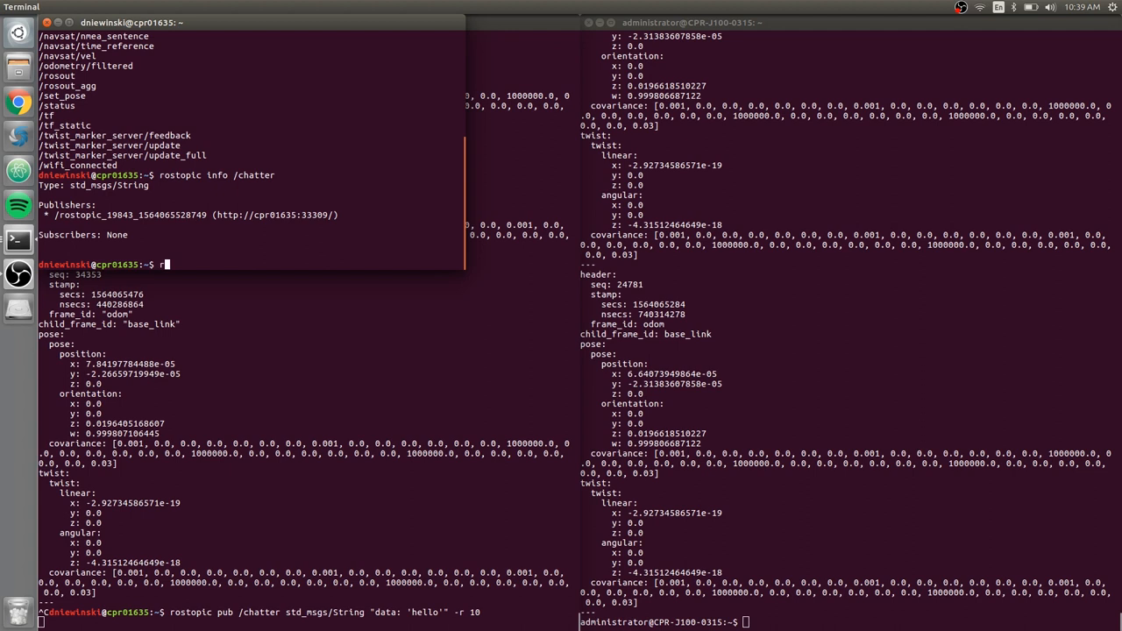
pyautogui.write('ostopic echo /')
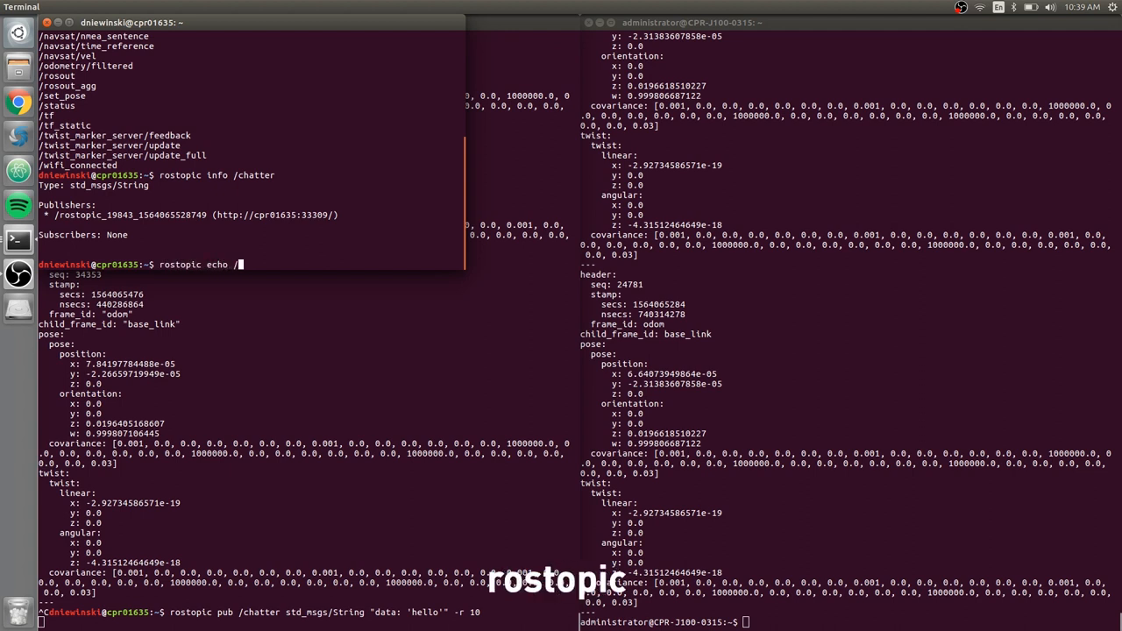
pyautogui.press('Return')
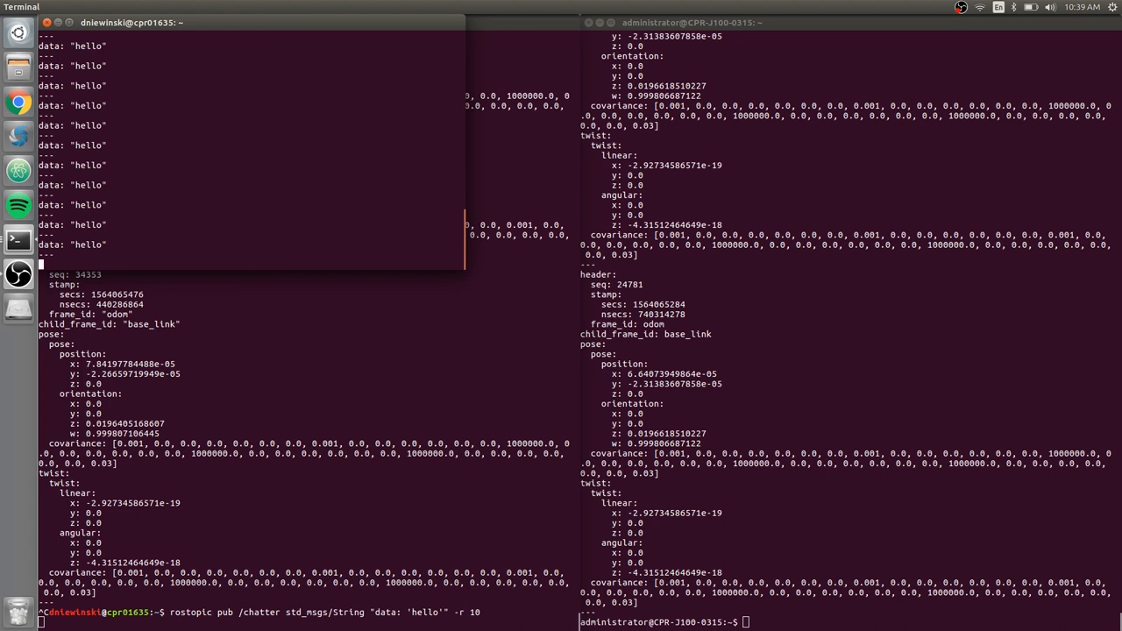
pyautogui.press('ctrl+c')
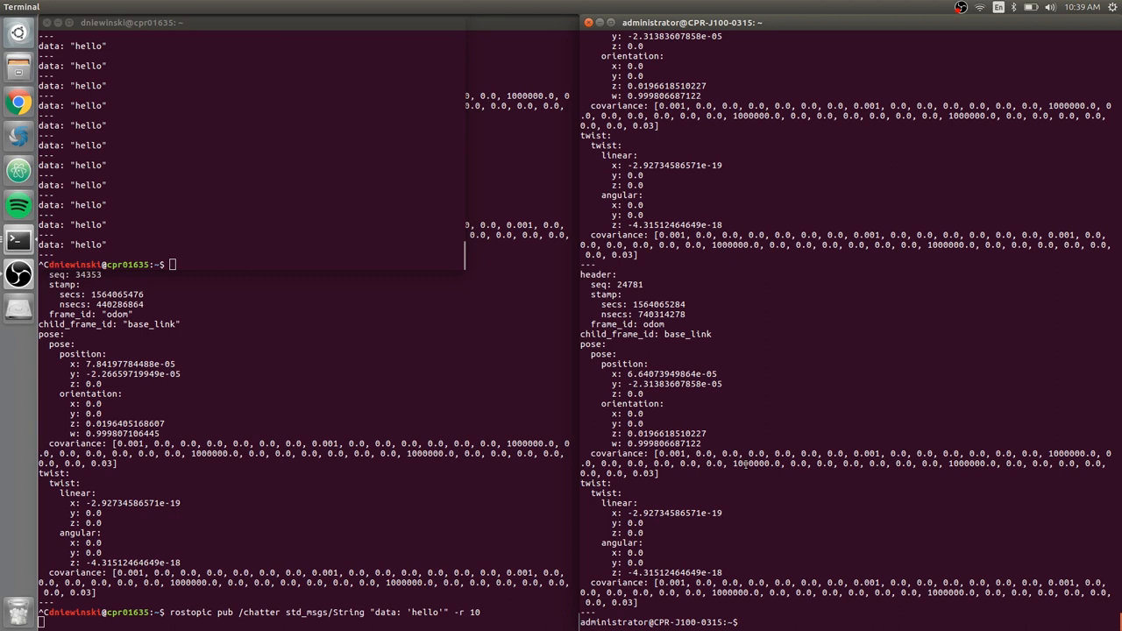
# Stop echoing /chatter on the Jackal and open its /etc/hosts in nano with sudo.
pyautogui.write('rostopic echo /chatter')
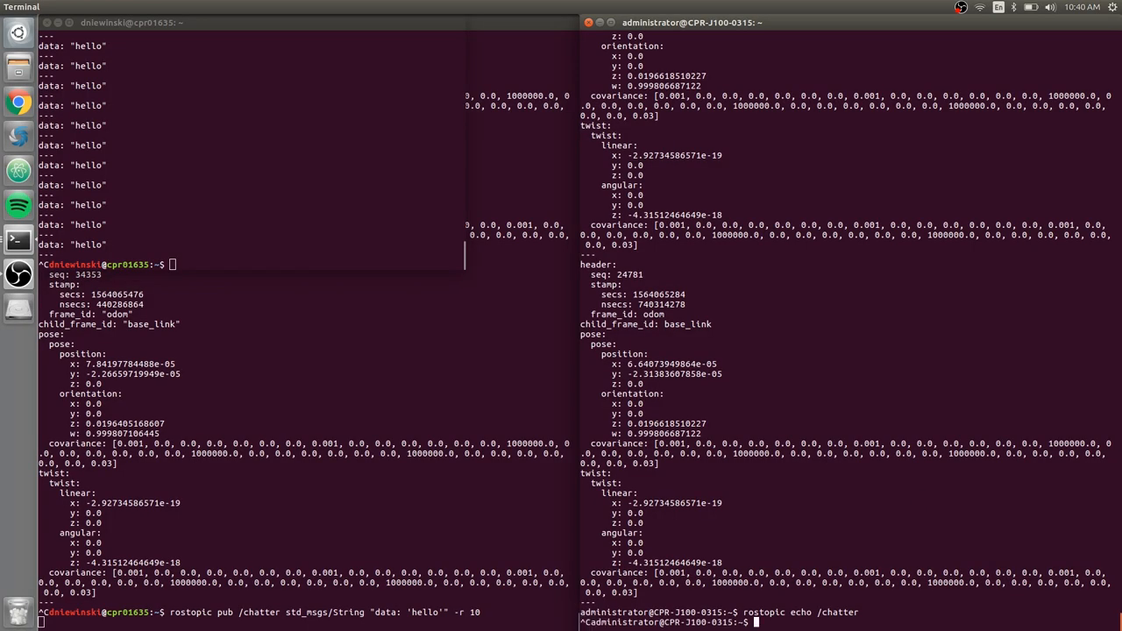
pyautogui.write('sudo nano /etc/')
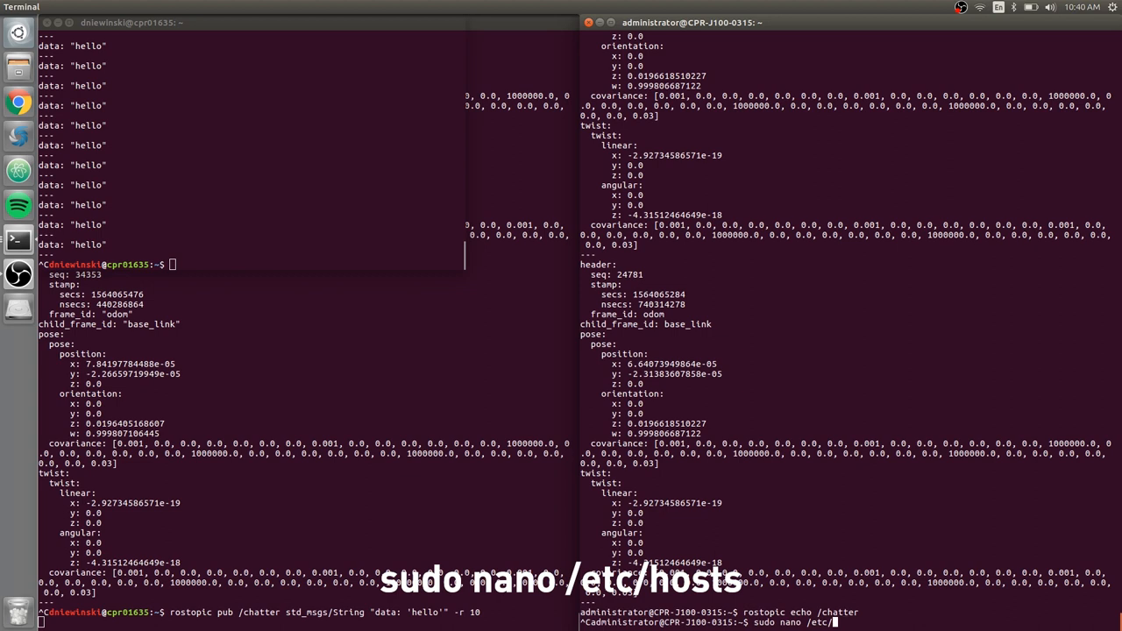
pyautogui.press('Return')
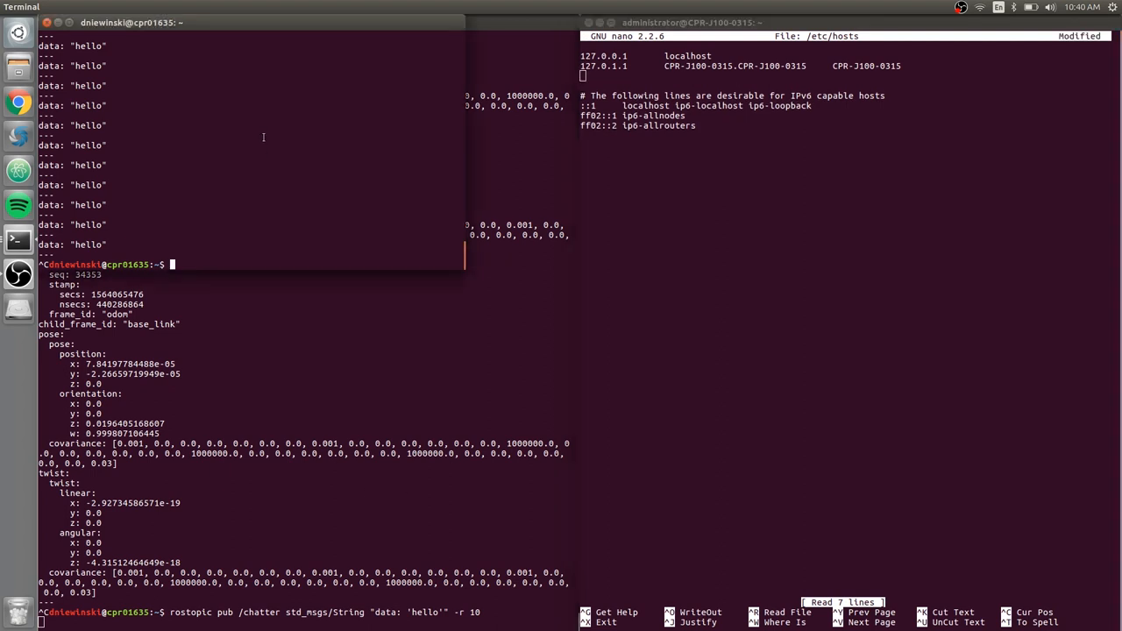
# Read the laptop's IP 192.168.1.99 via ifconfig and add '192.168.1.99 cpr01635' to the Jackal's hosts.
pyautogui.write('ifcon')
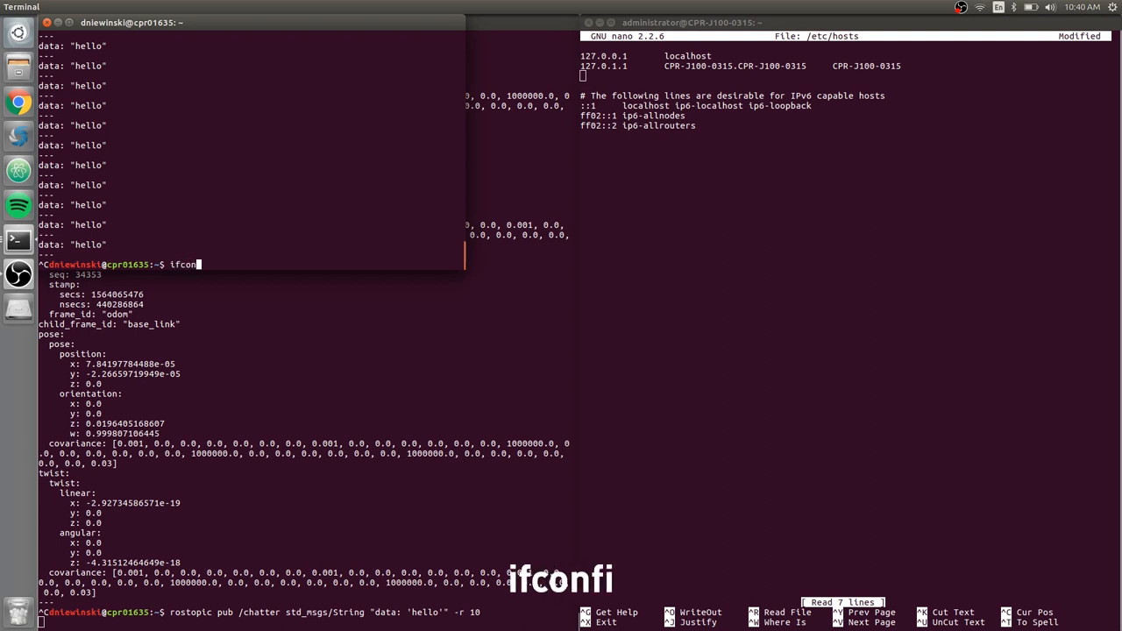
pyautogui.press('Return')
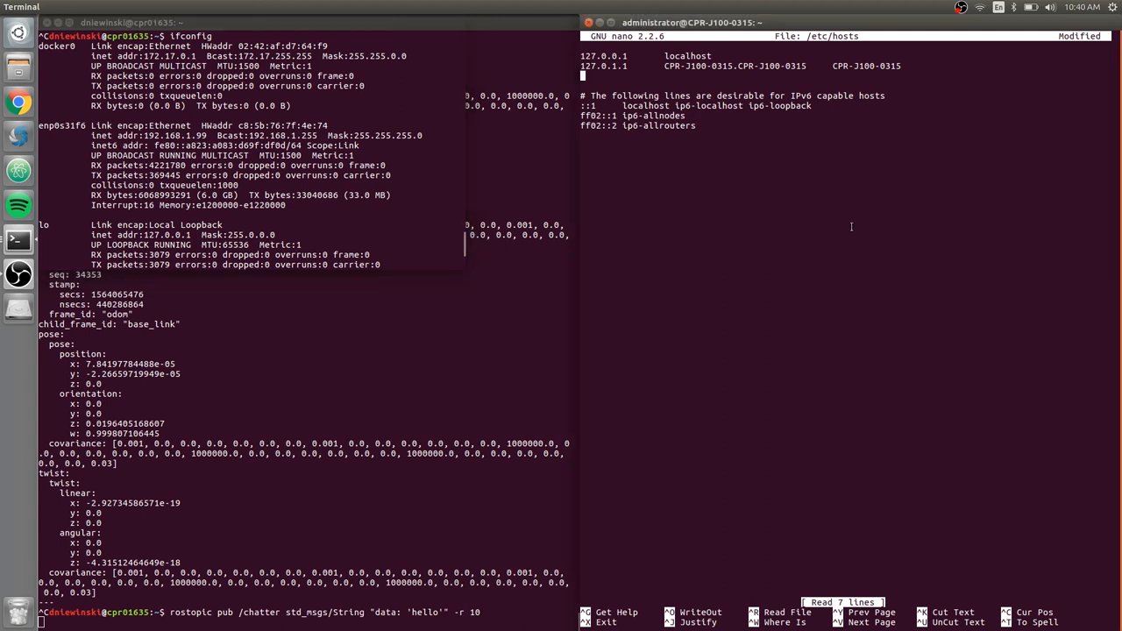
pyautogui.write('192.168.1.99      cp')
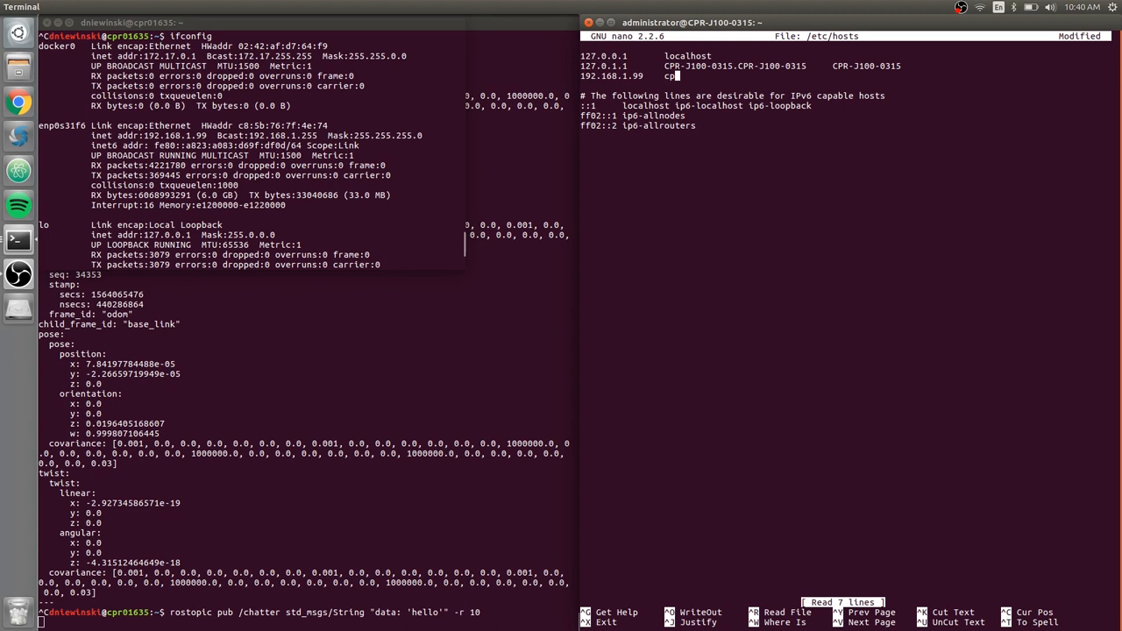
pyautogui.write('r01635')
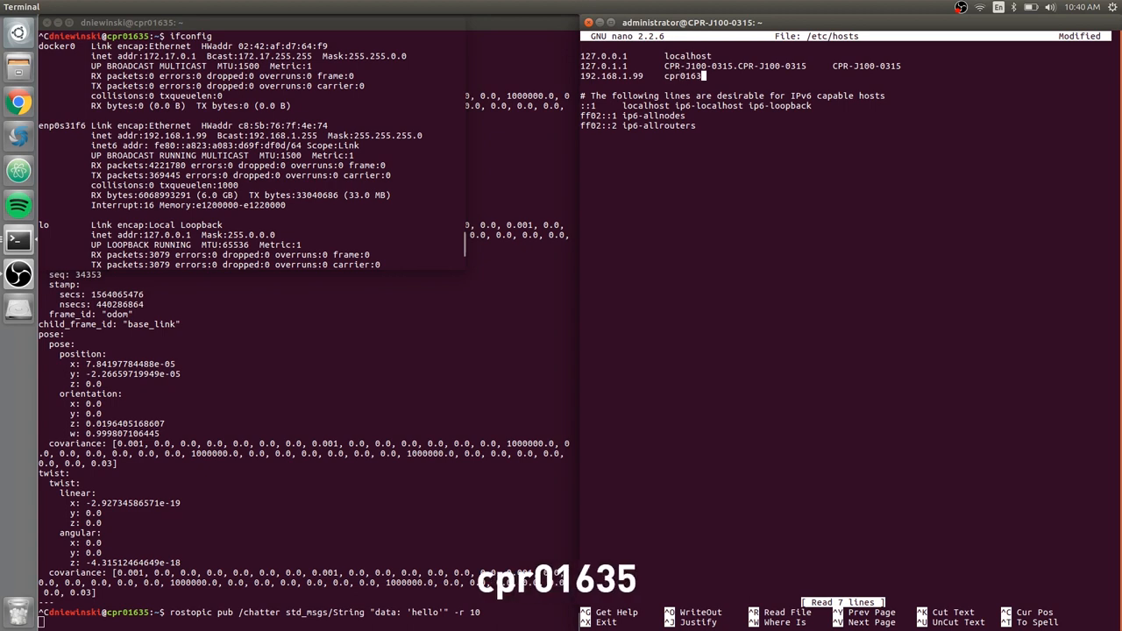